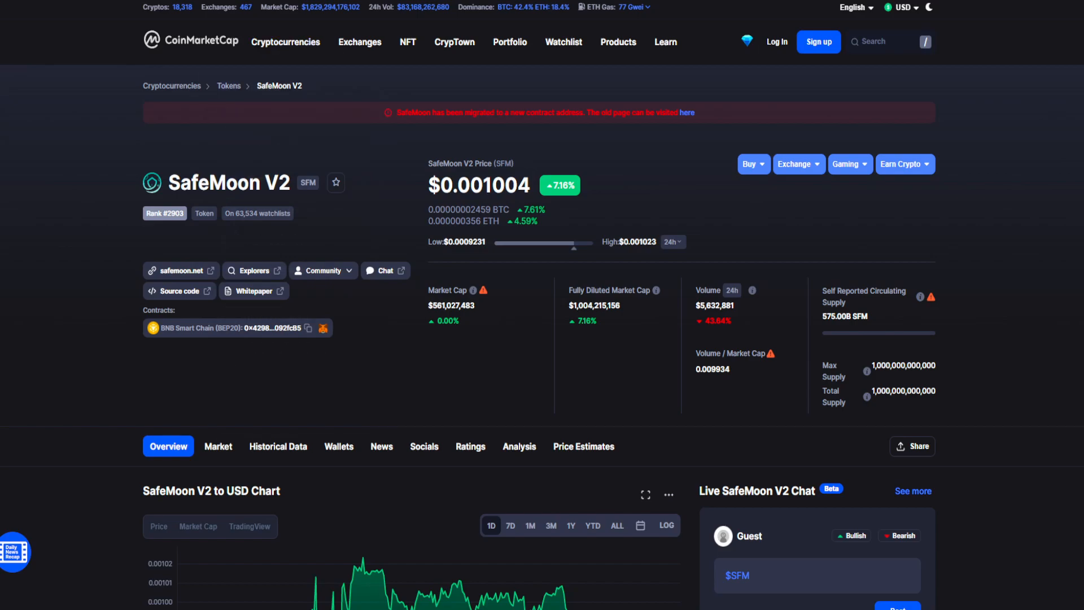
Review the SafeMoon V2 to USD chart and switch its range to one day.
double_click(485, 186)
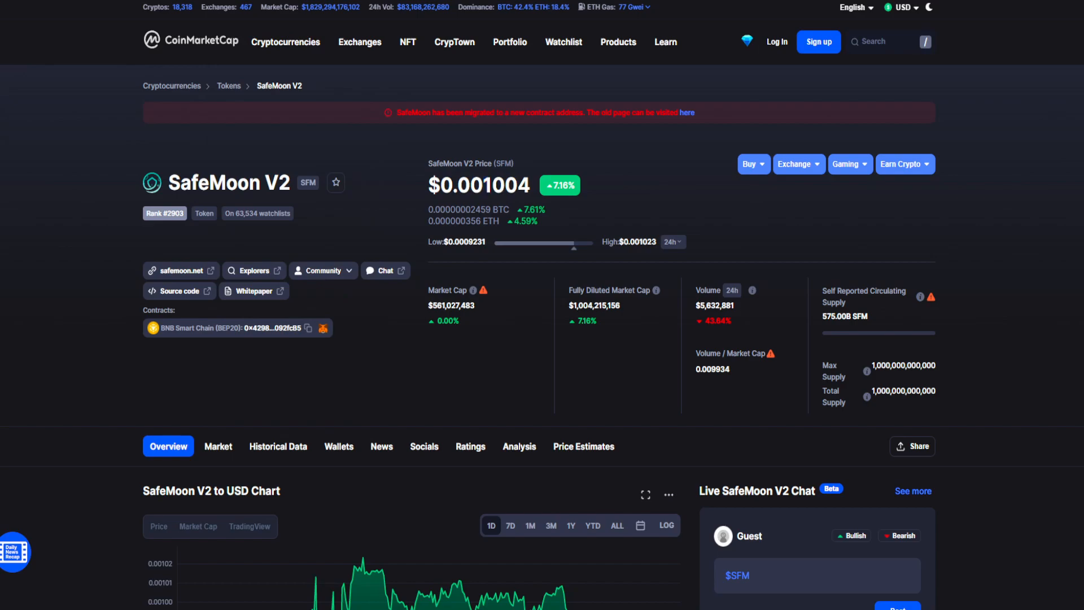
scroll("down", 3)
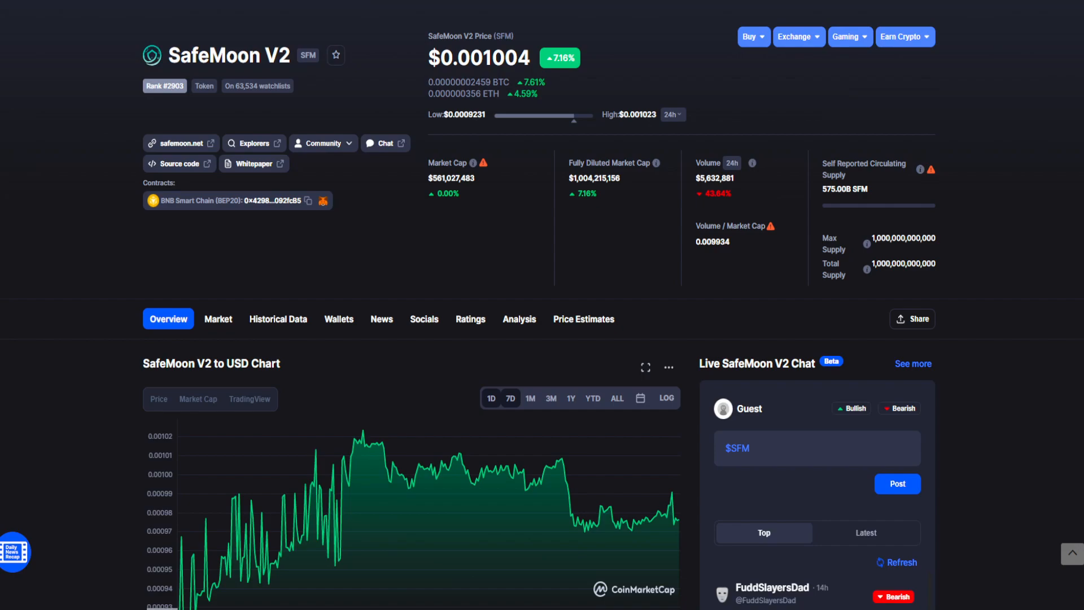
scroll("up", 3)
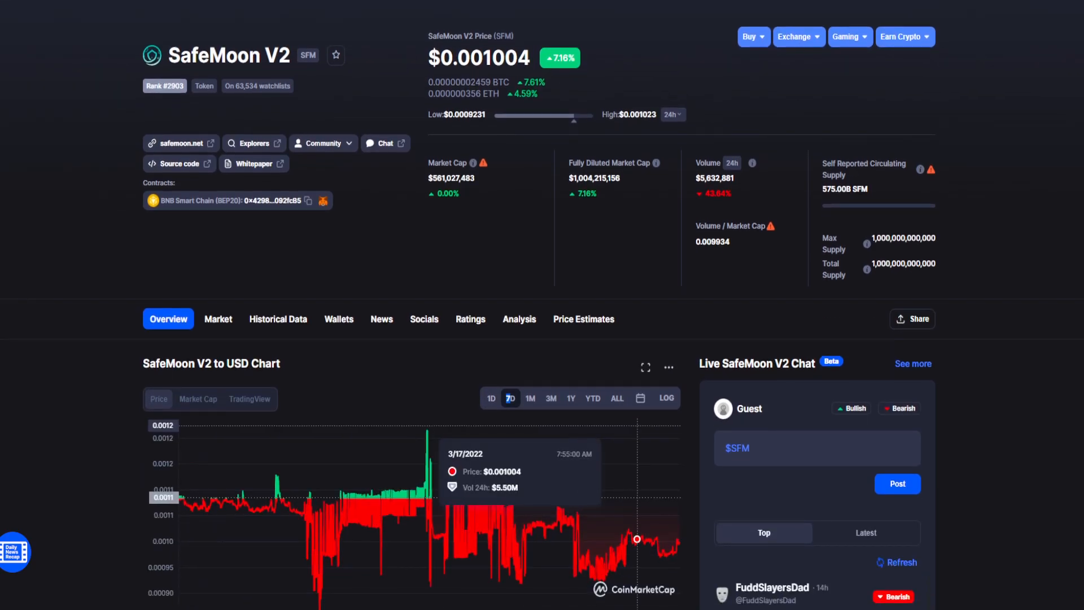
left_click(491, 399)
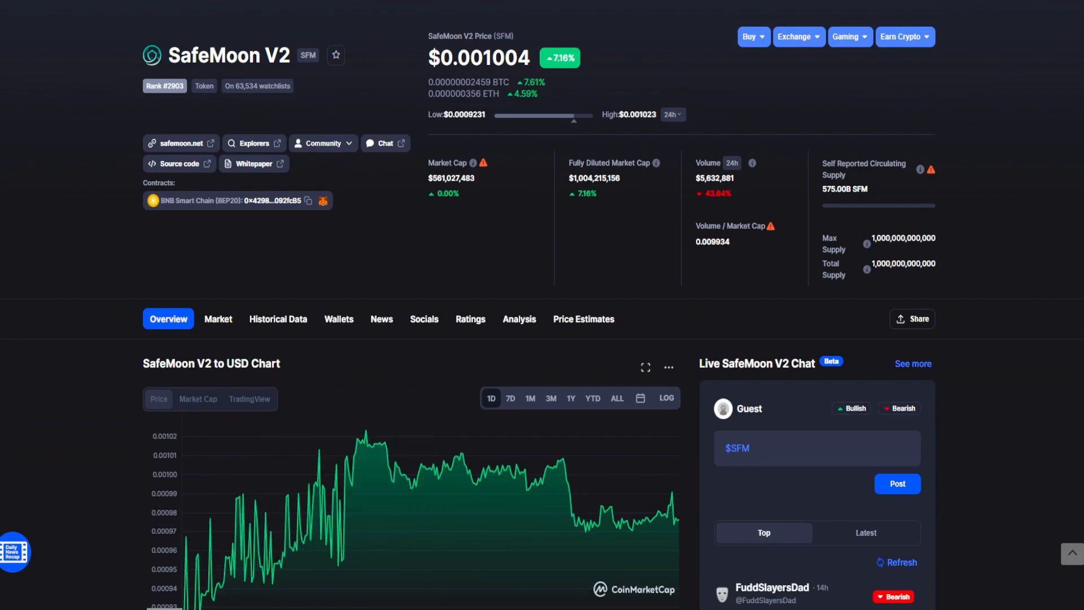
scroll("up", 3)
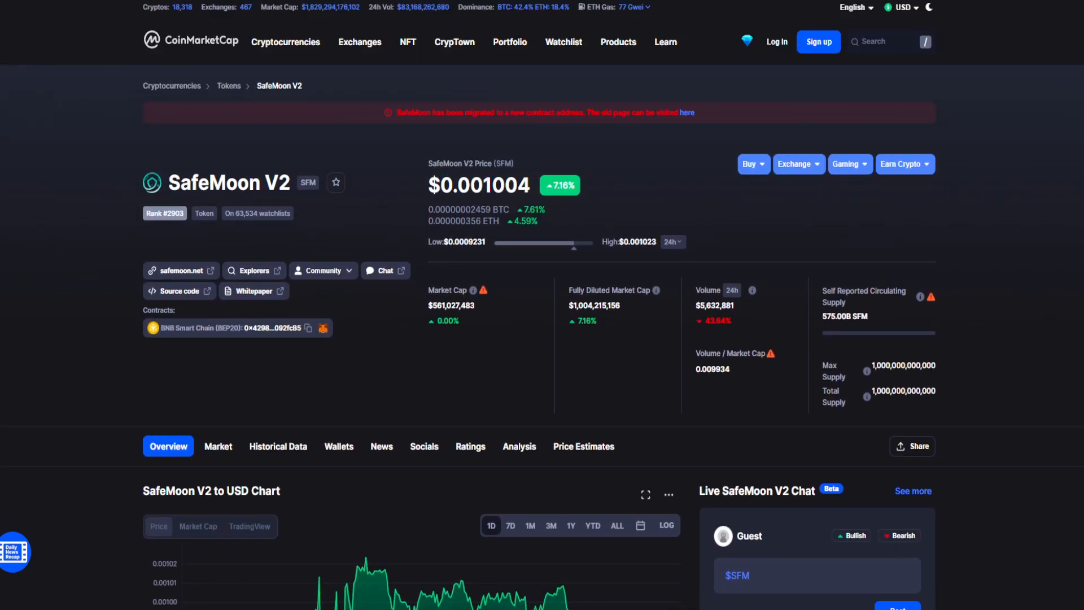
scroll("down", 3)
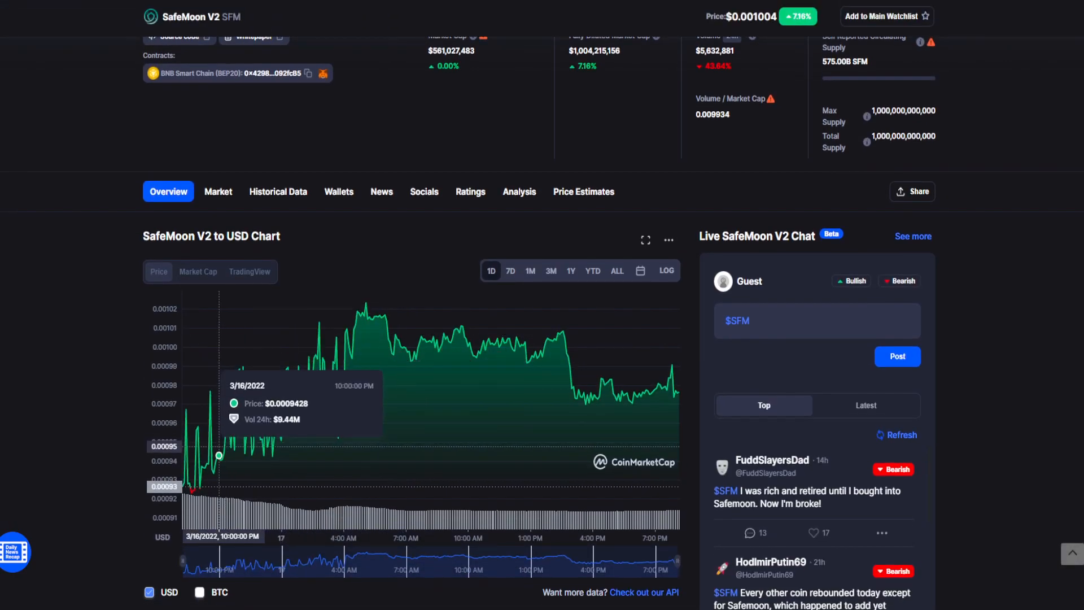
mouse_move(476, 361)
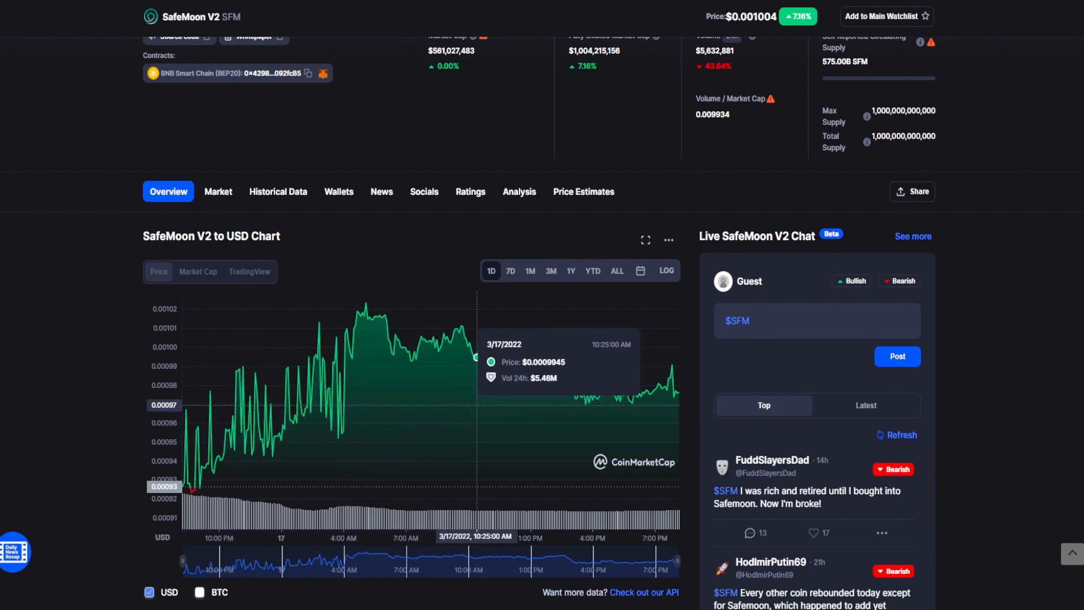
mouse_move(195, 489)
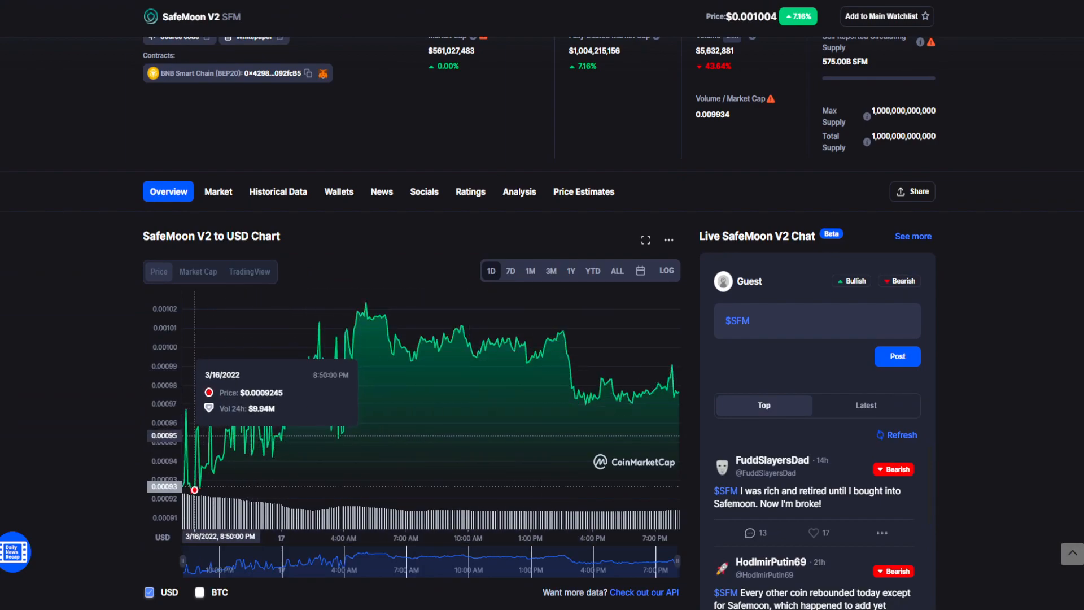
Switch the SafeMoon V2 chart to the 7D range and scroll to review it.
scroll("up", 3)
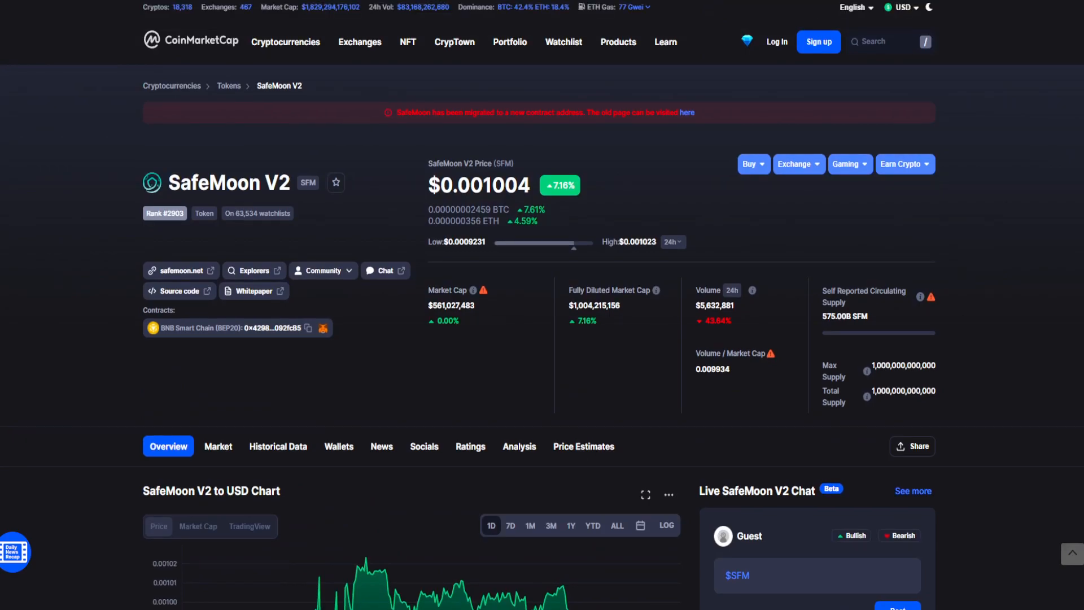
double_click(470, 185)
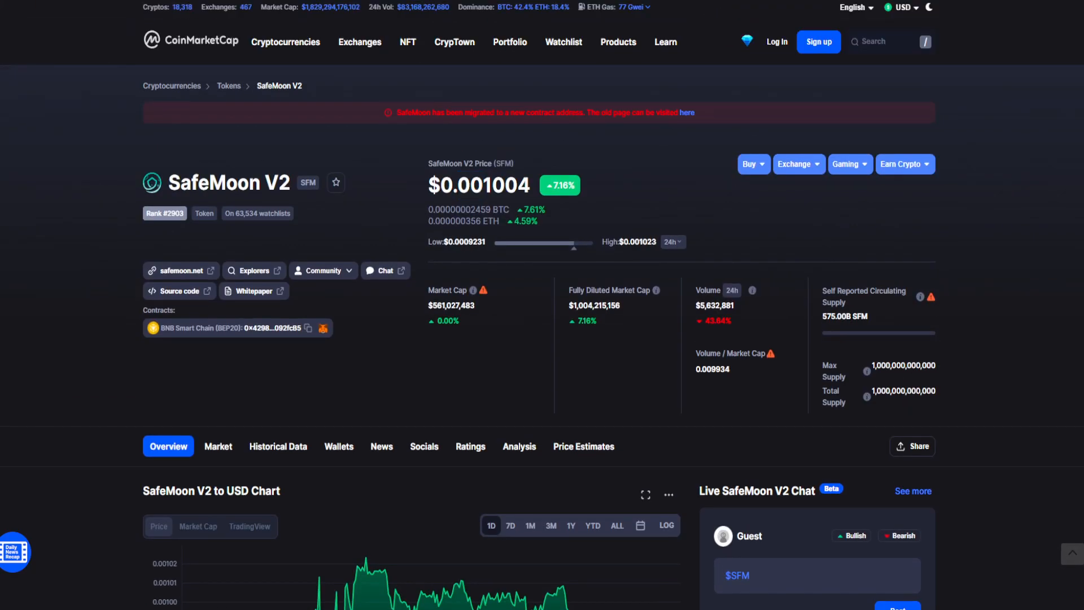
scroll("down", 3)
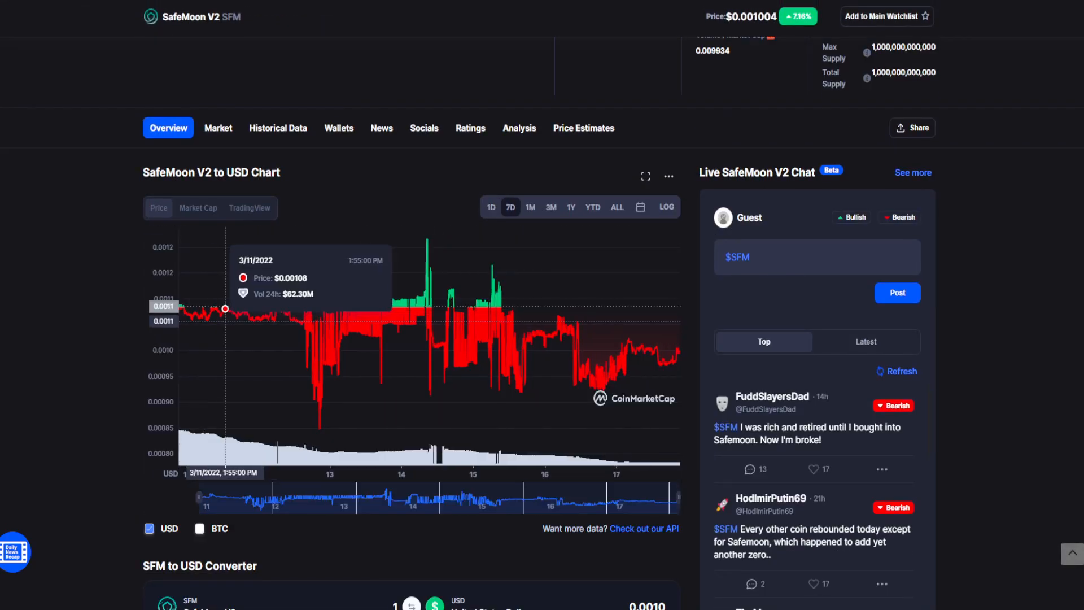
mouse_move(218, 309)
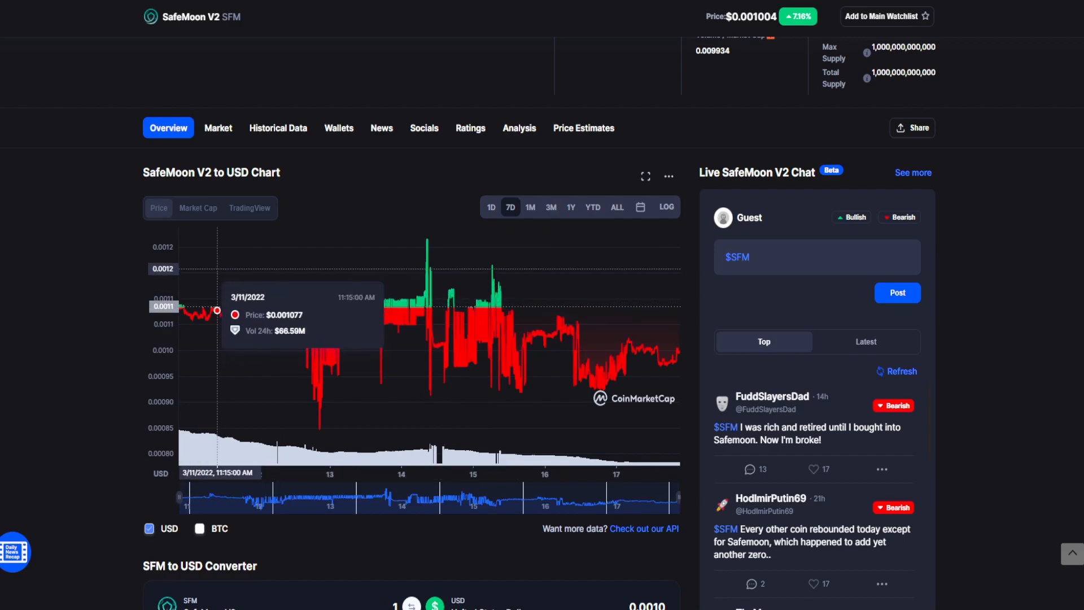
mouse_move(455, 365)
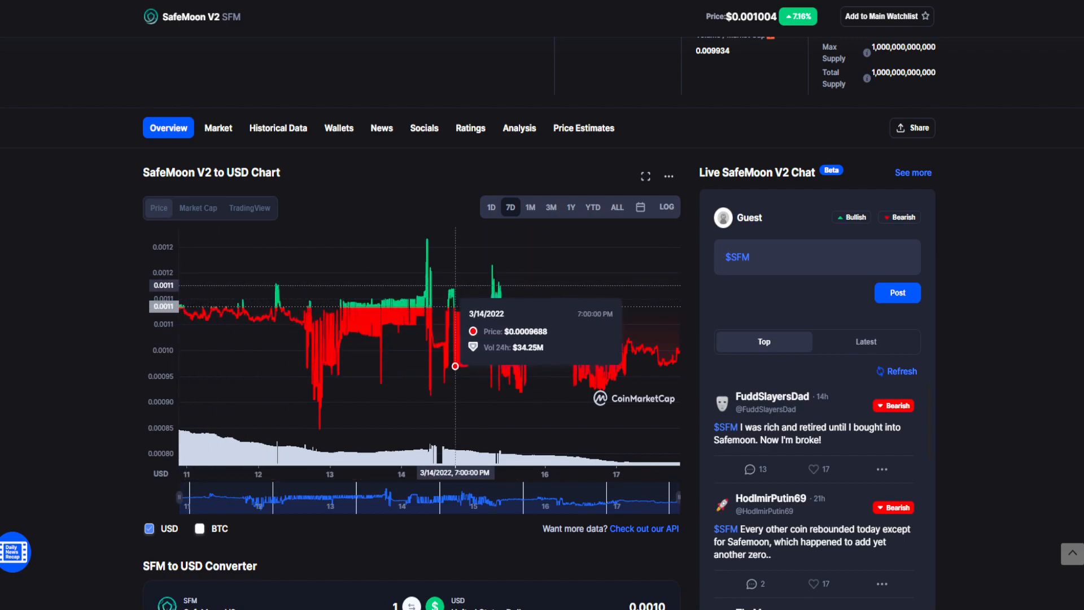
mouse_move(646, 346)
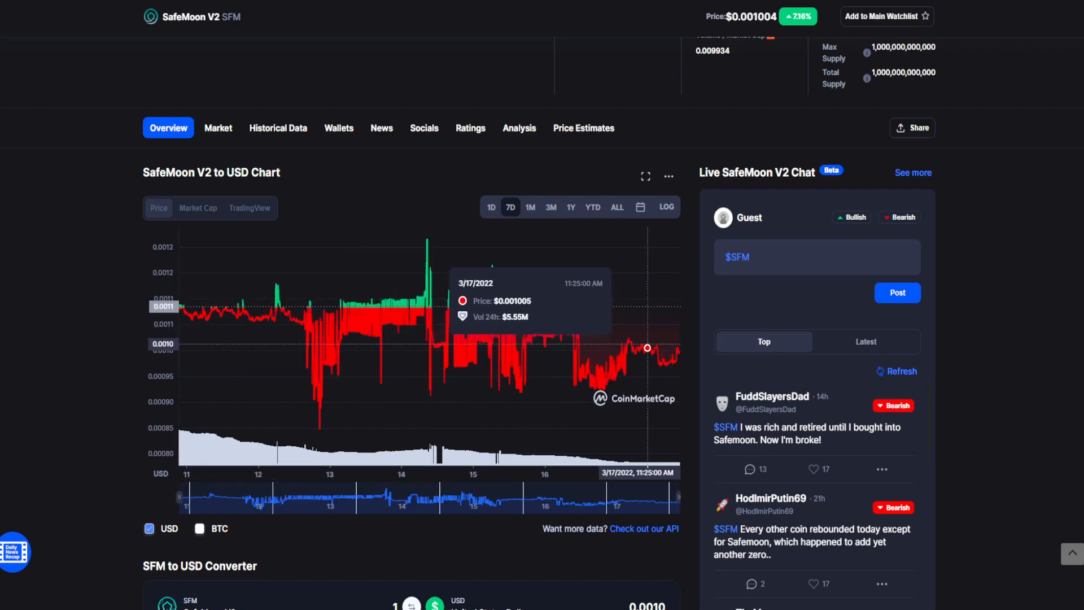
scroll("up", 3)
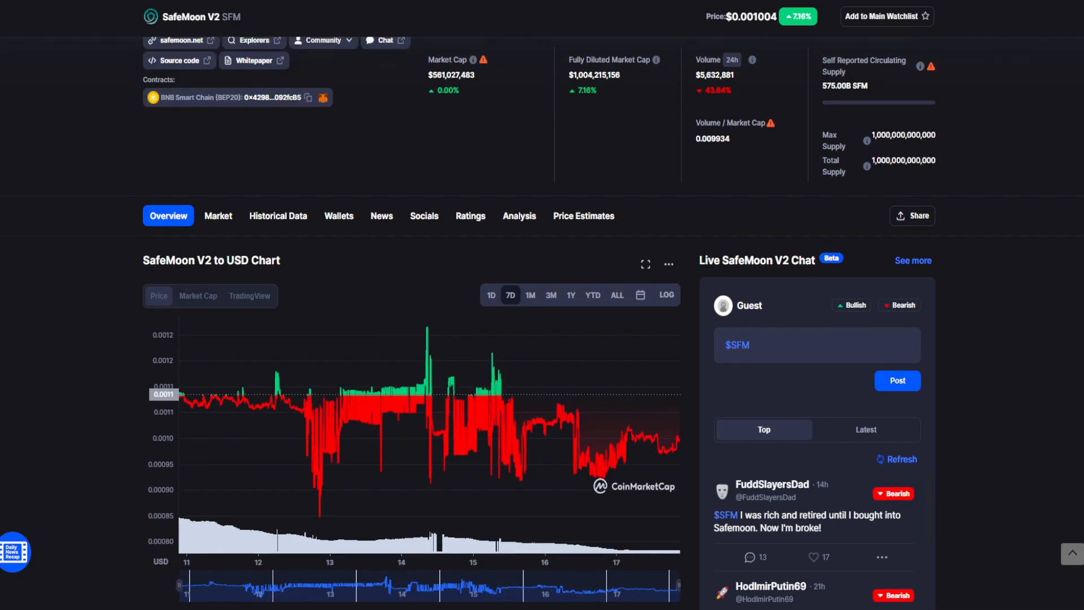
scroll("up", 3)
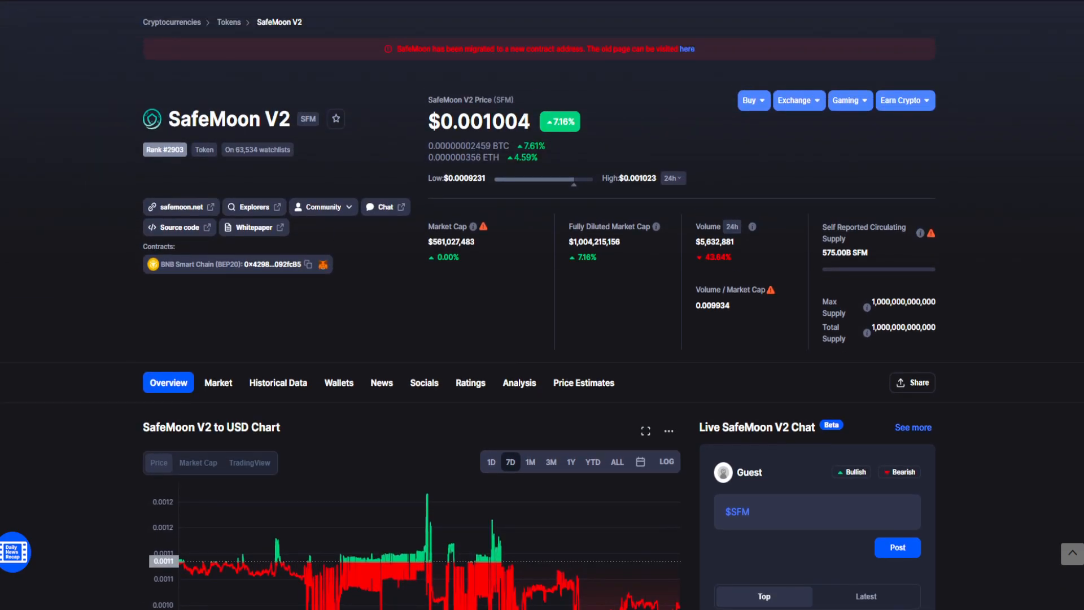
Scroll through the opening paragraphs of the Jake Paul secret wallet article.
scroll("up", 3)
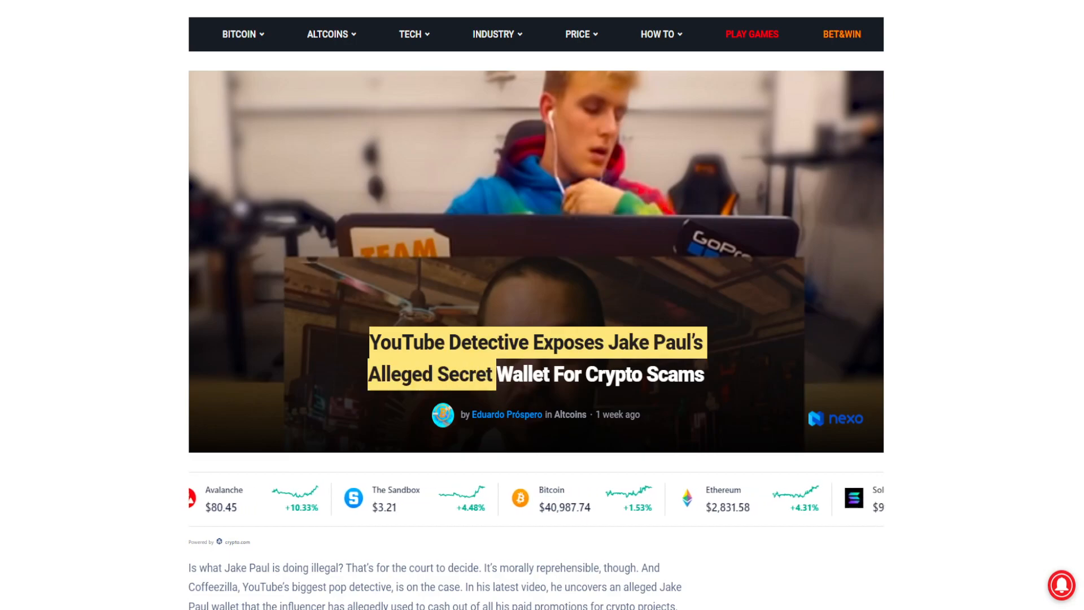
scroll("down", 3)
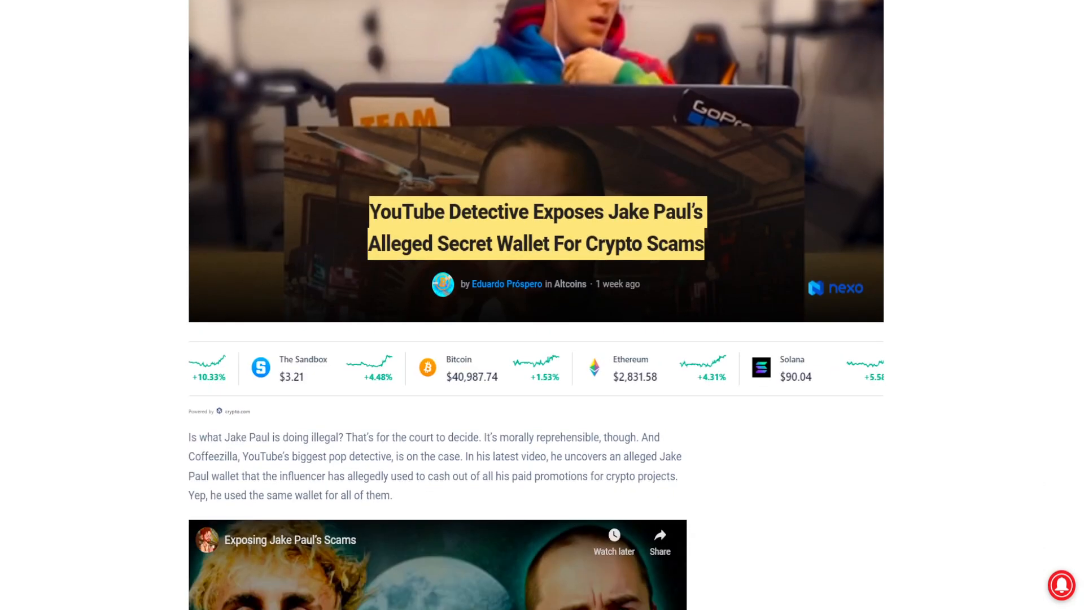
scroll("down", 3)
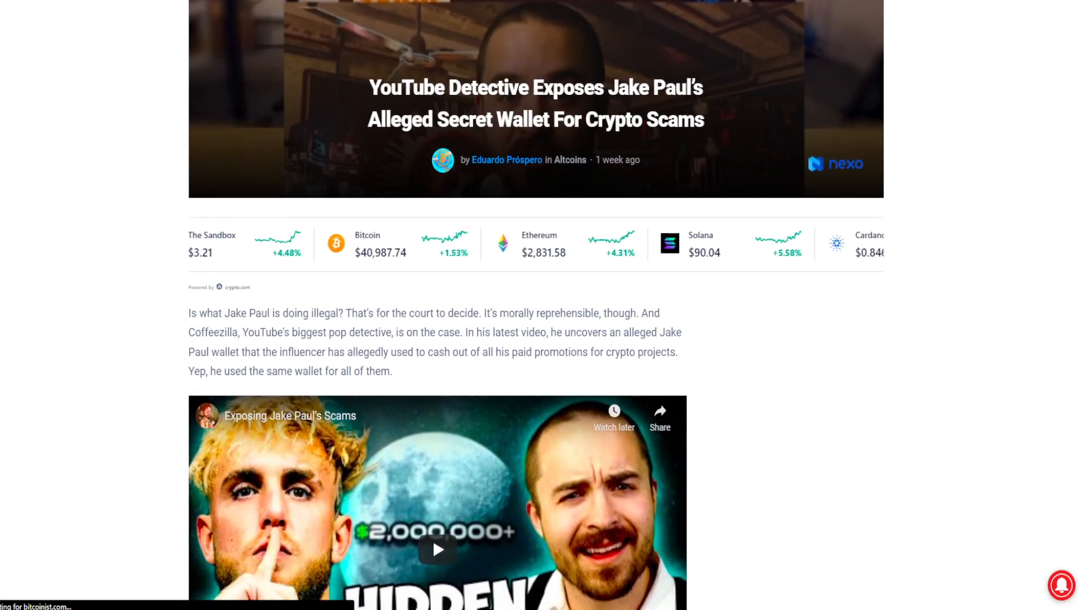
scroll("down", 3)
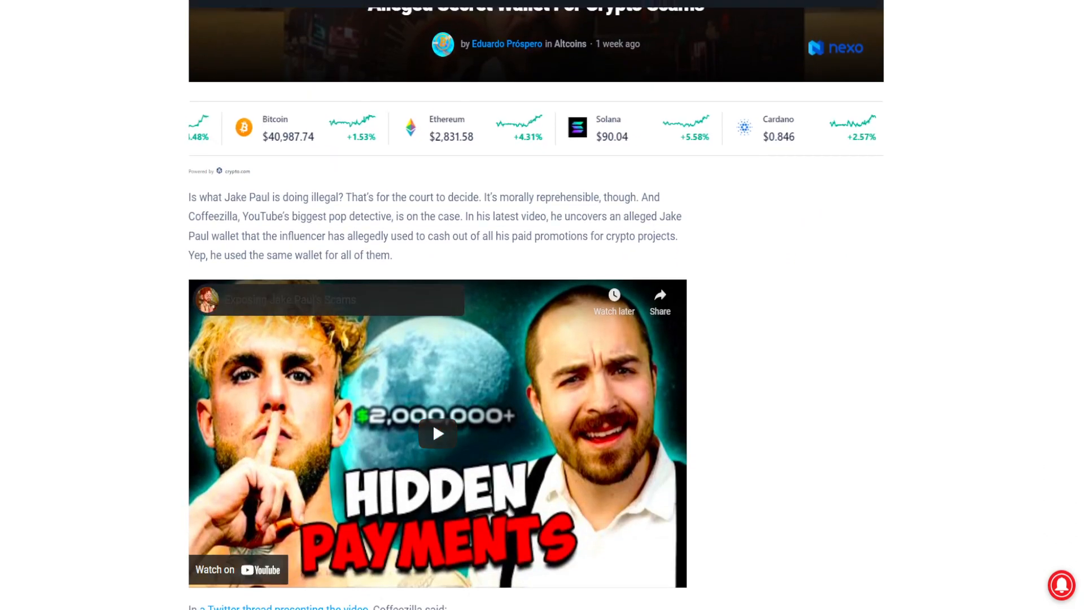
scroll("up", 3)
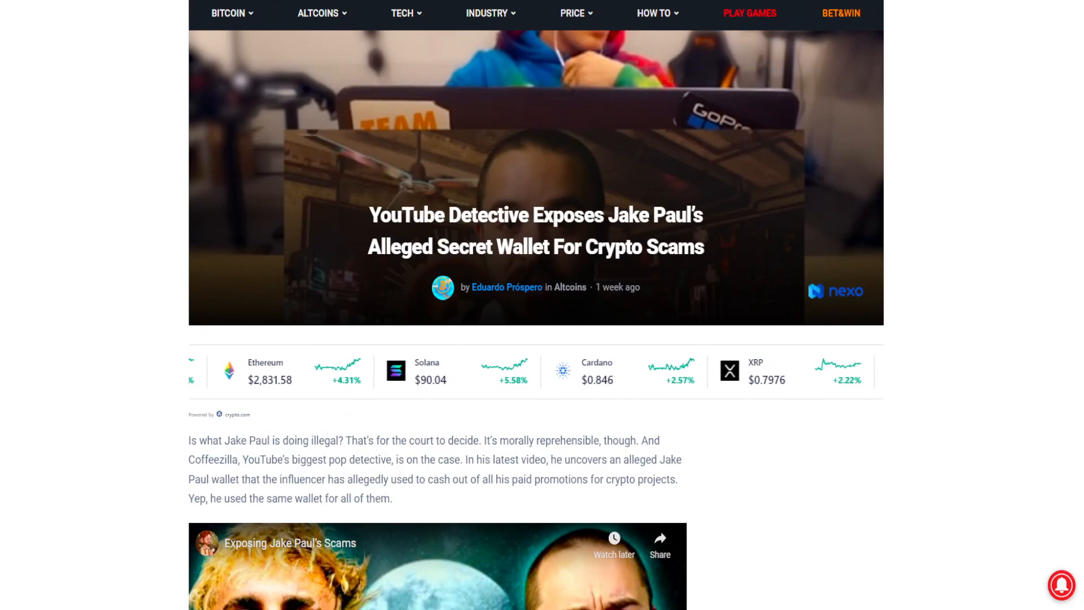
scroll("down", 3)
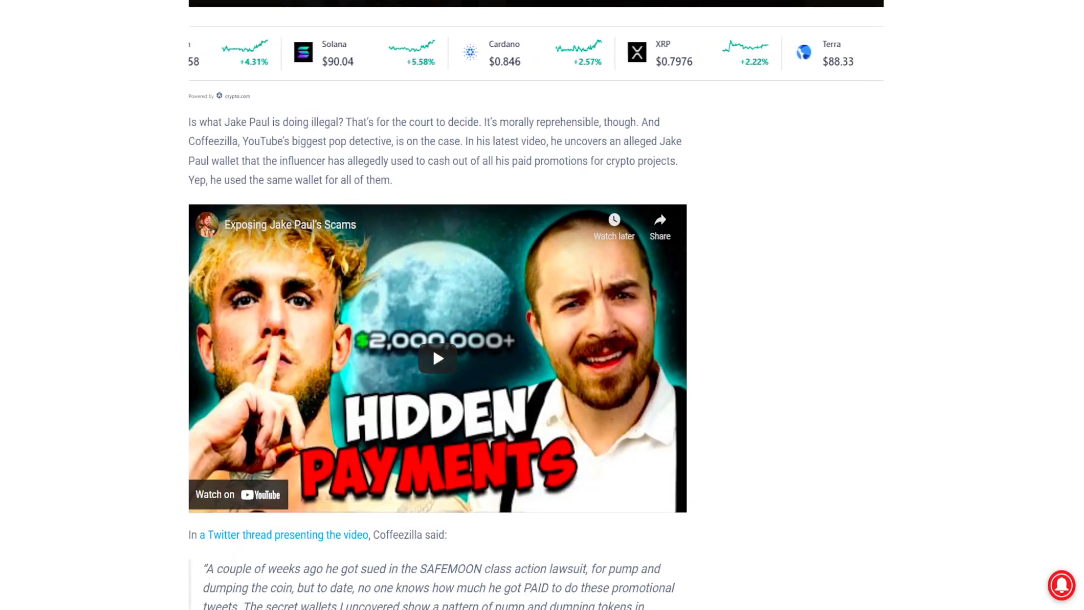
scroll("up", 3)
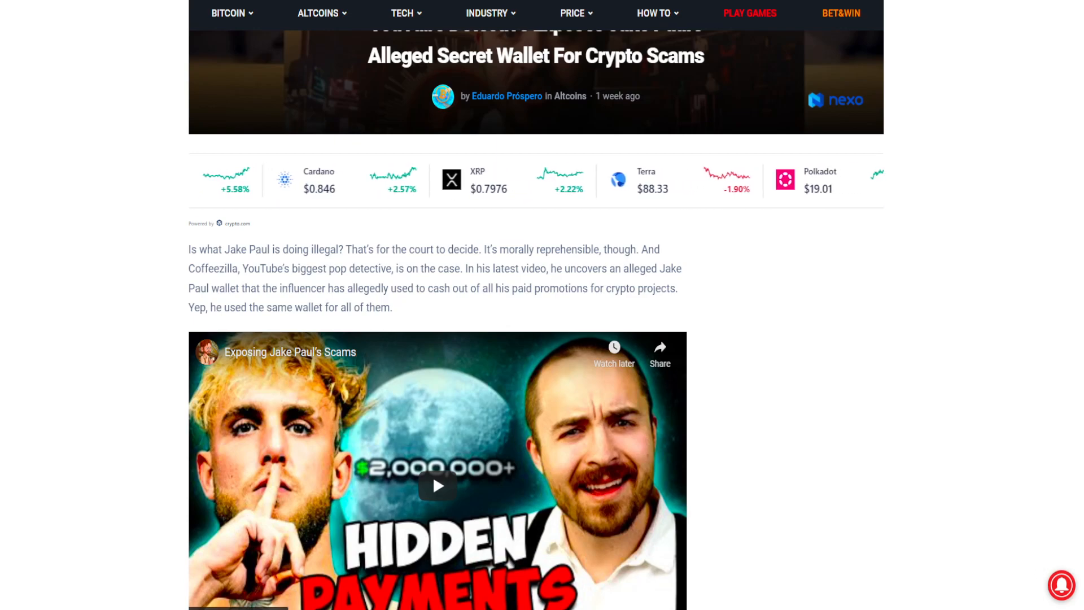
scroll("left", 3)
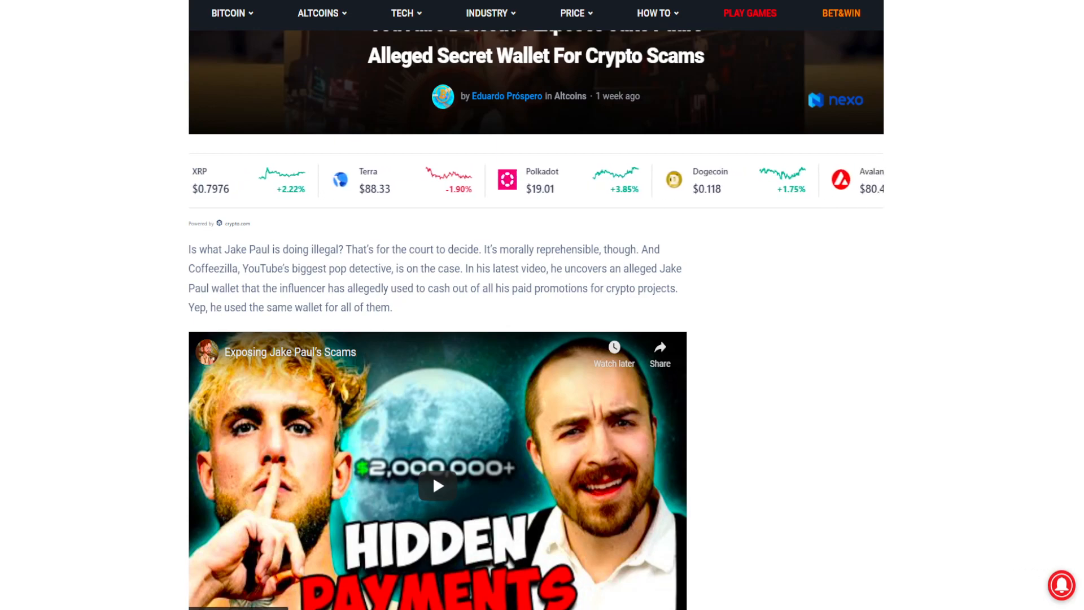
scroll("left", 3)
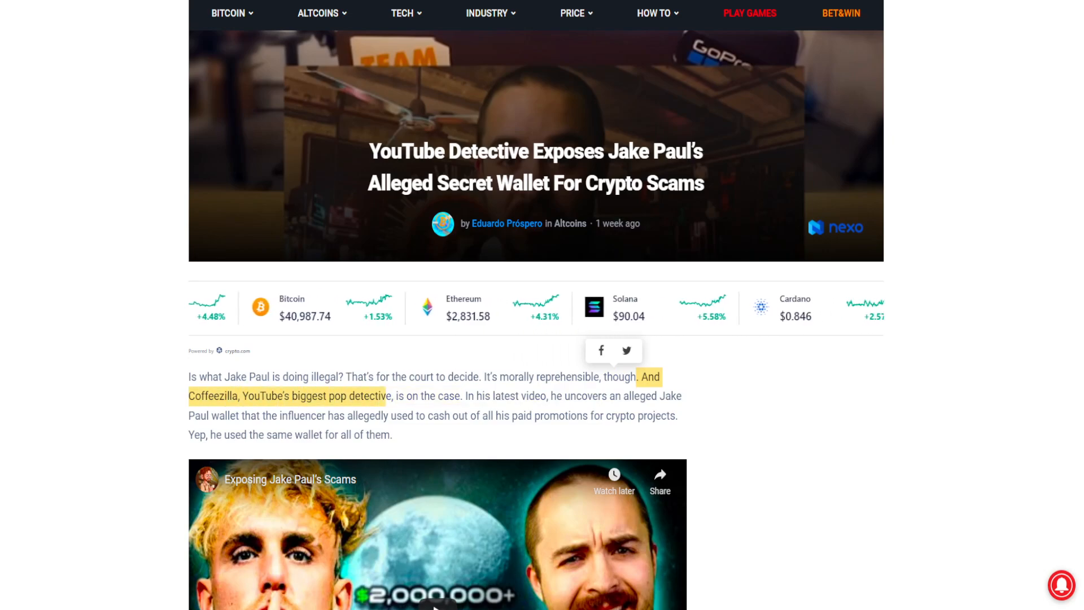
Scroll to the list of Jake Paul's promoted projects and highlight the SafeMoon entry.
scroll("down", 3)
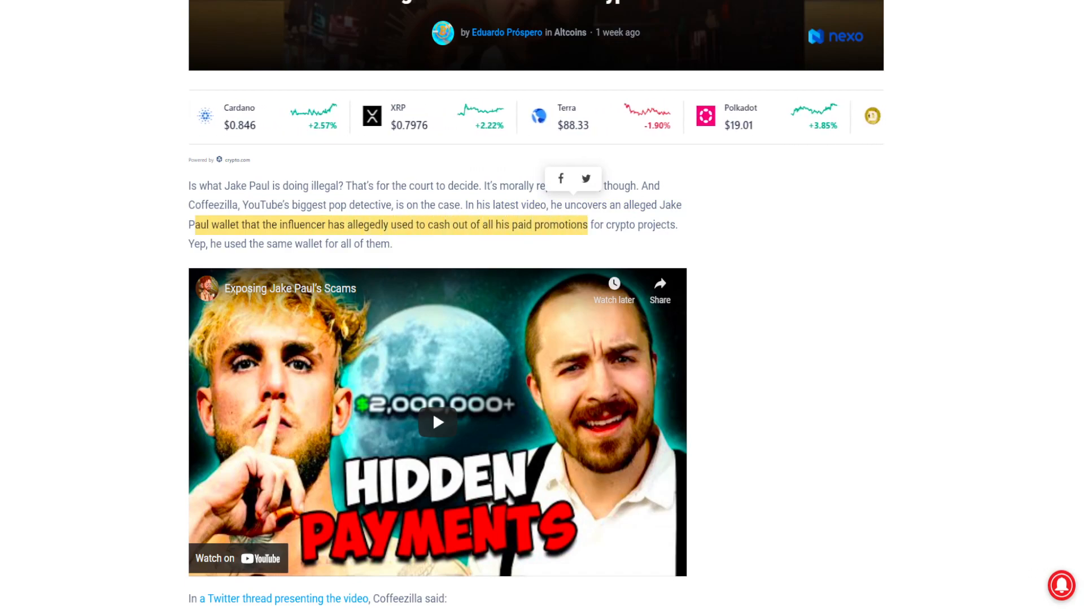
scroll("down", 3)
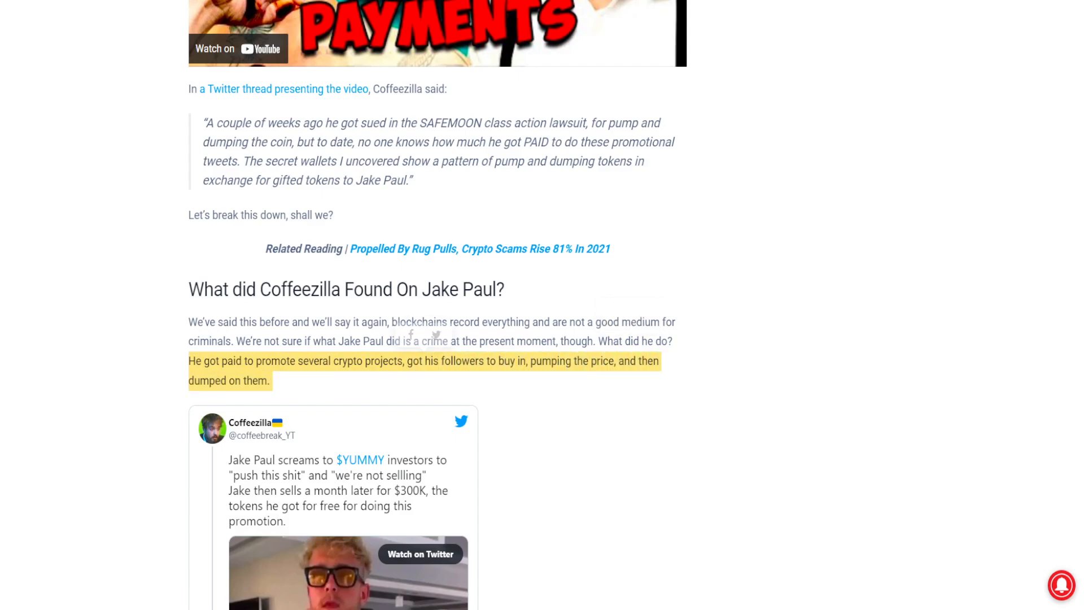
scroll("down", 3)
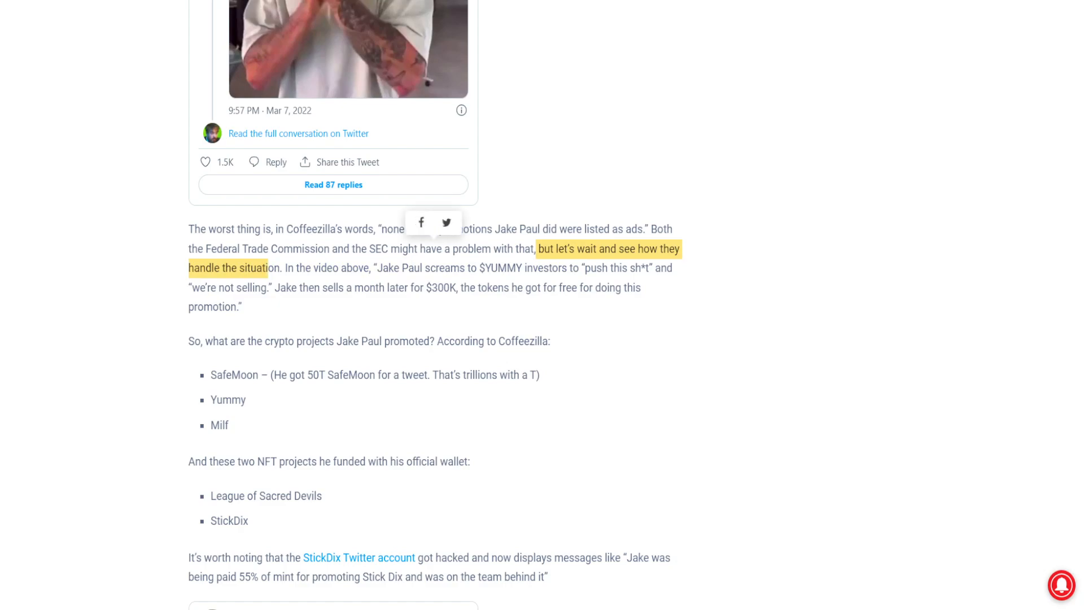
scroll("down", 3)
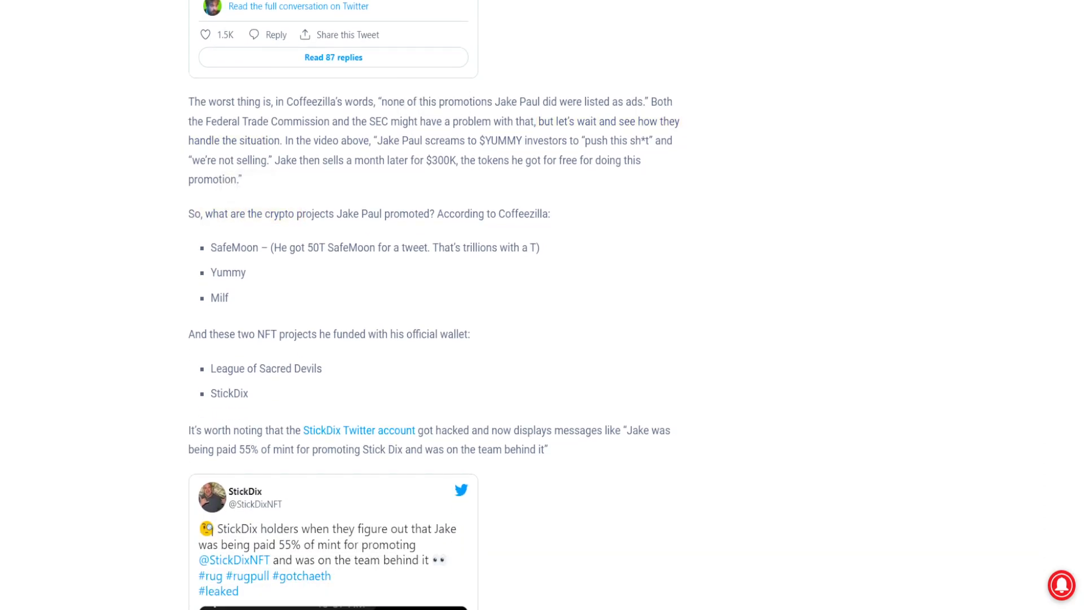
scroll("up", 3)
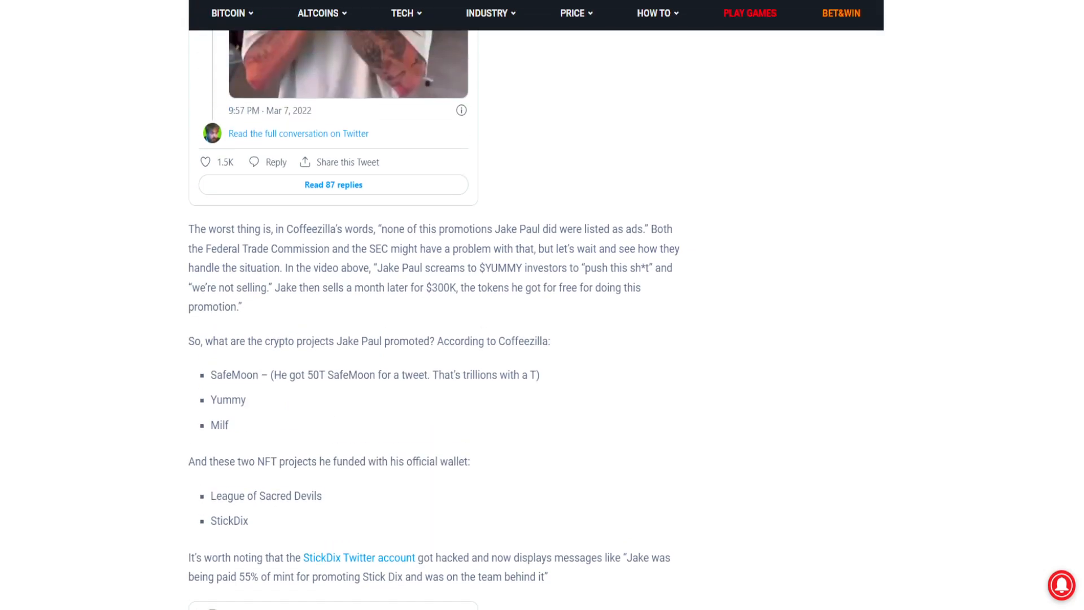
double_click(235, 373)
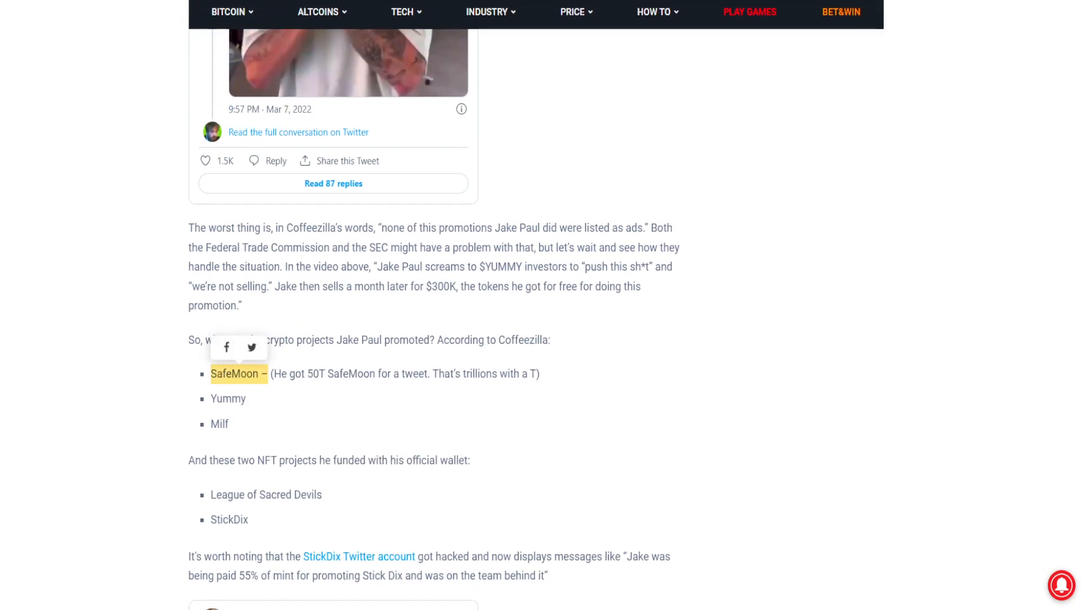
Highlight the '55% of mint' StickDix phrase and scroll to Coffeezilla's embedded StickDix video.
scroll("down", 3)
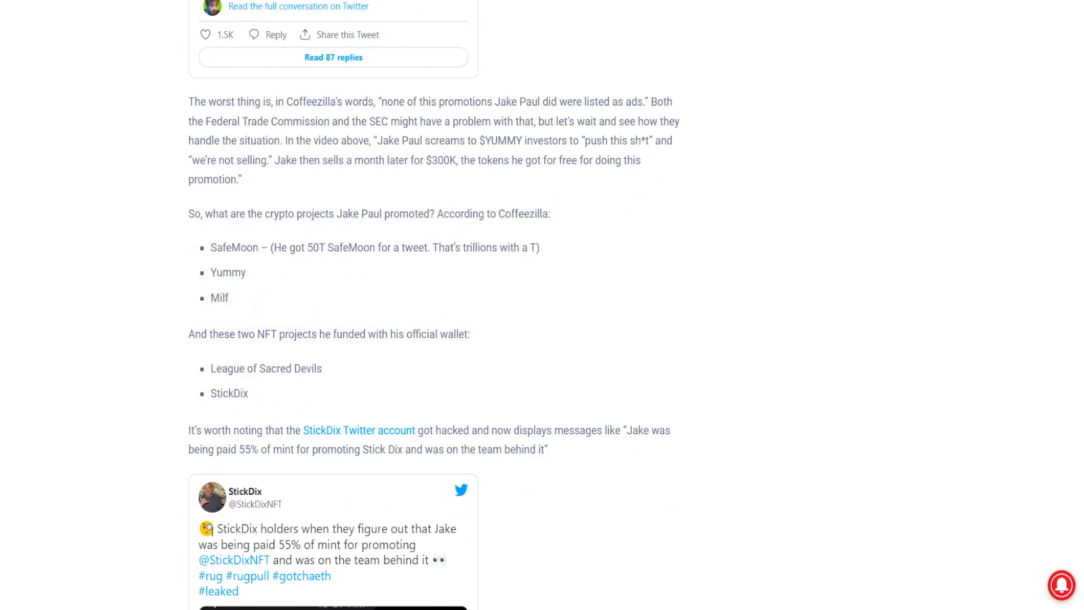
double_click(265, 372)
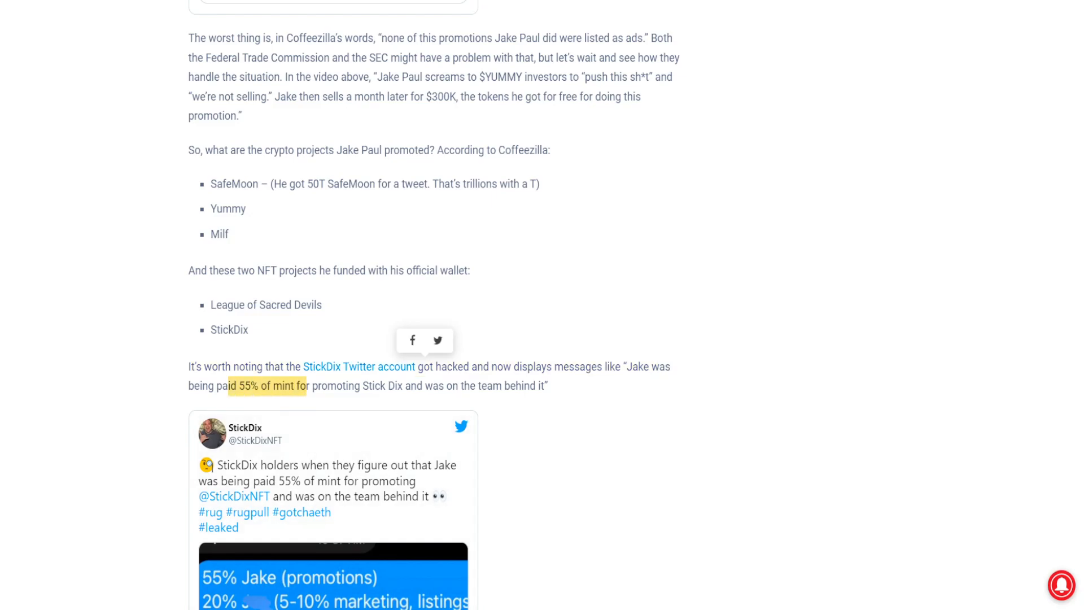
scroll("down", 3)
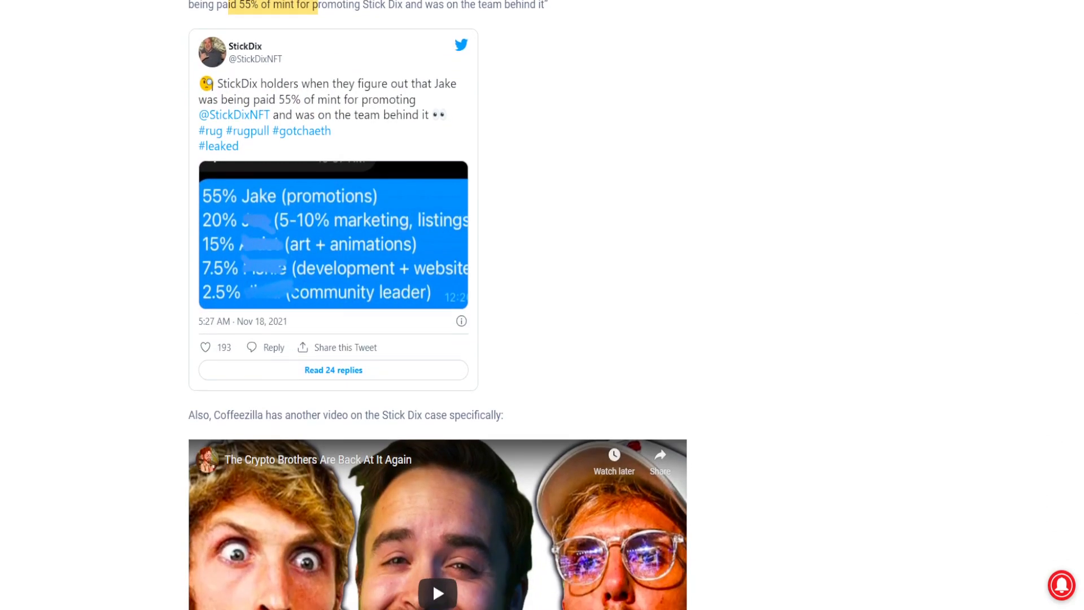
scroll("up", 3)
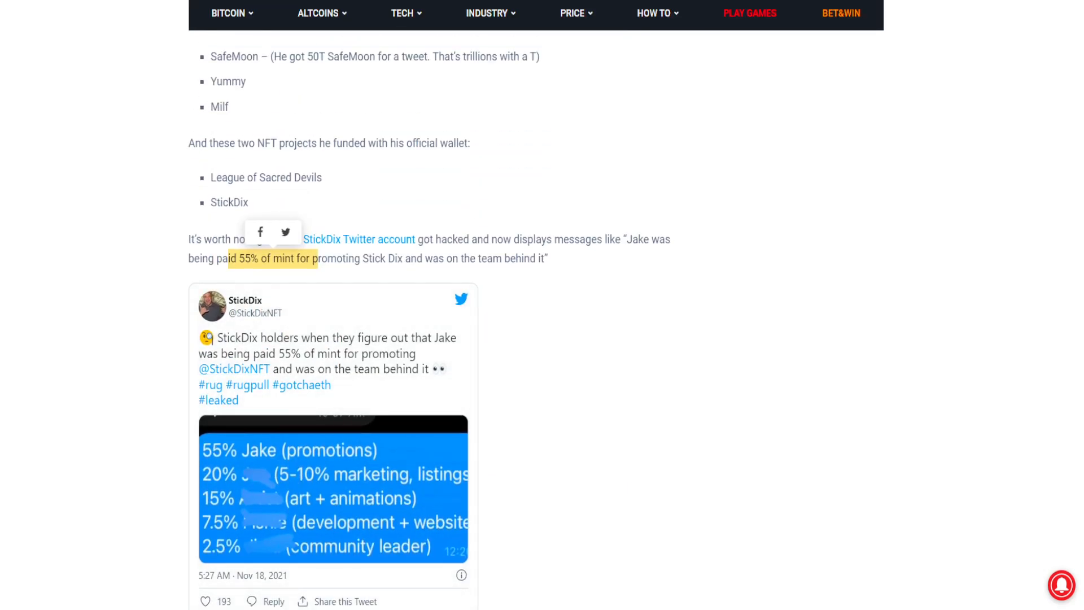
scroll("down", 3)
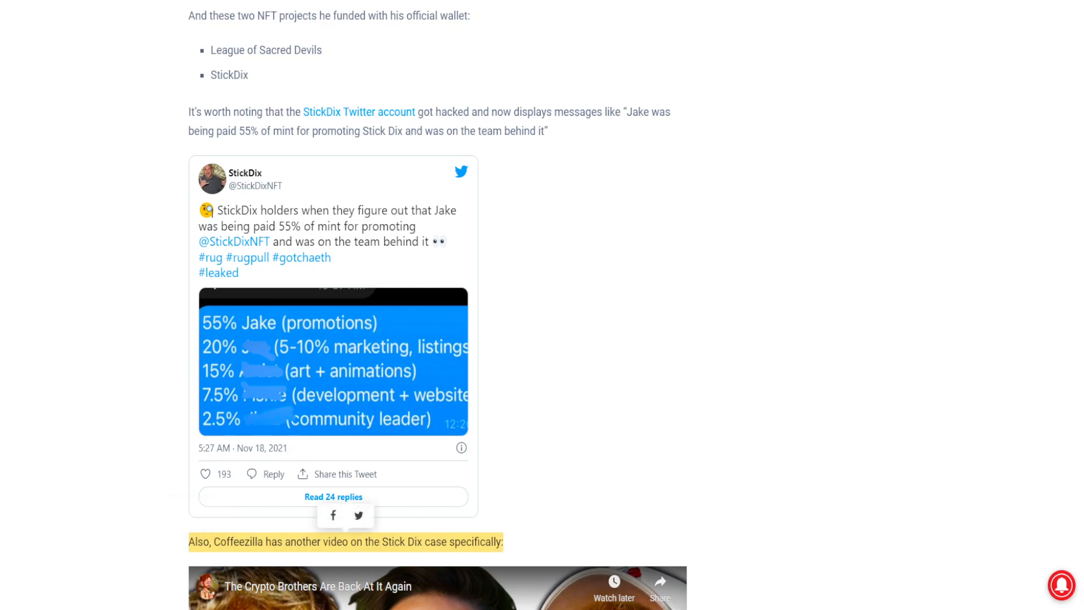
scroll("down", 3)
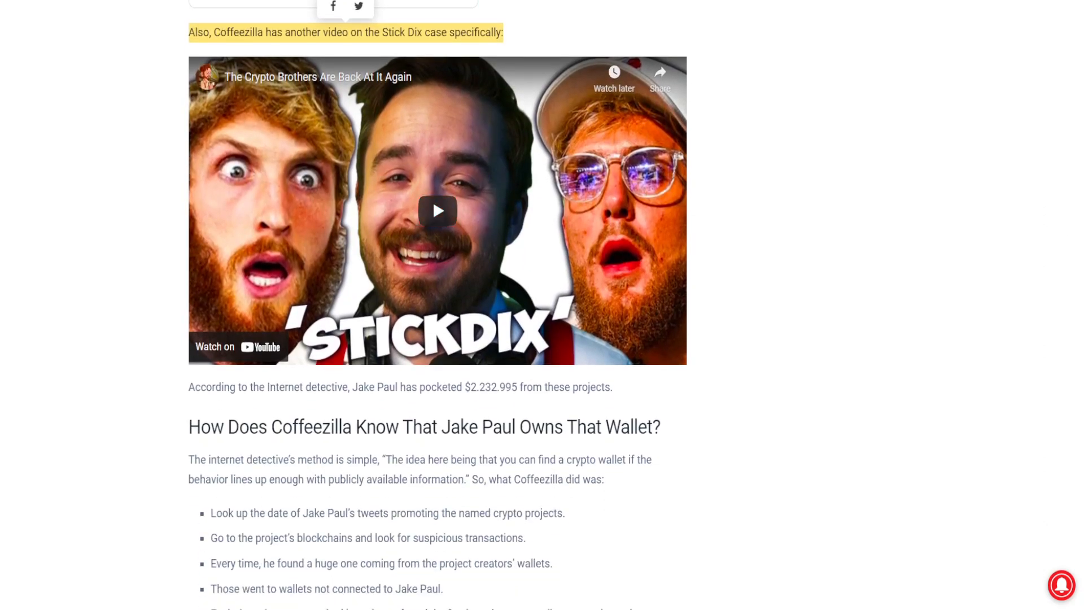
Scroll through the 'How Does Coffeezilla Know' section and proof tweet to the SafeMoon Lawsuit heading.
scroll("down", 3)
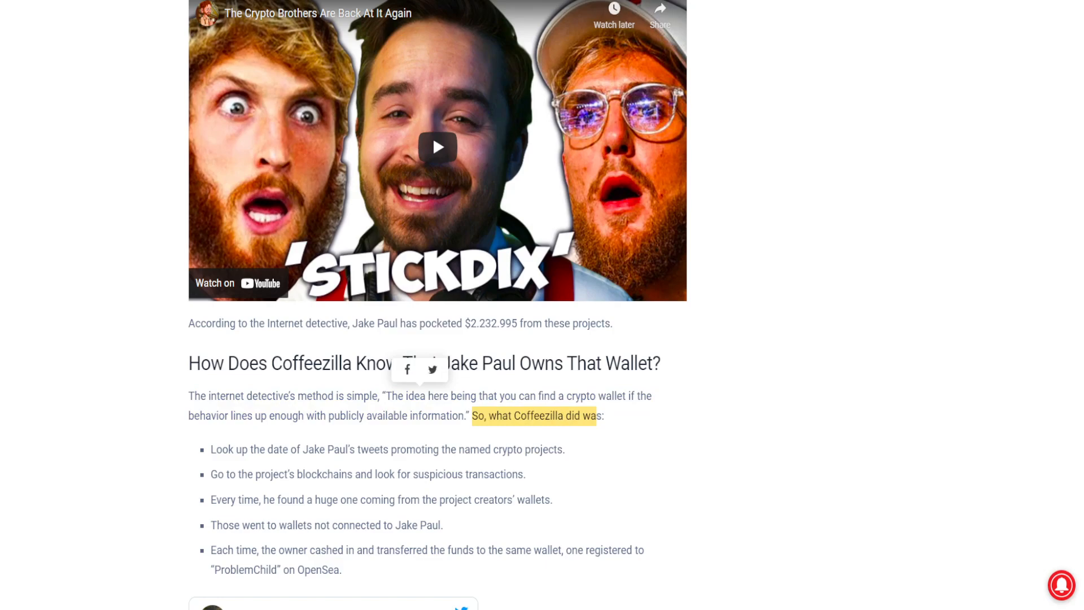
scroll("down", 3)
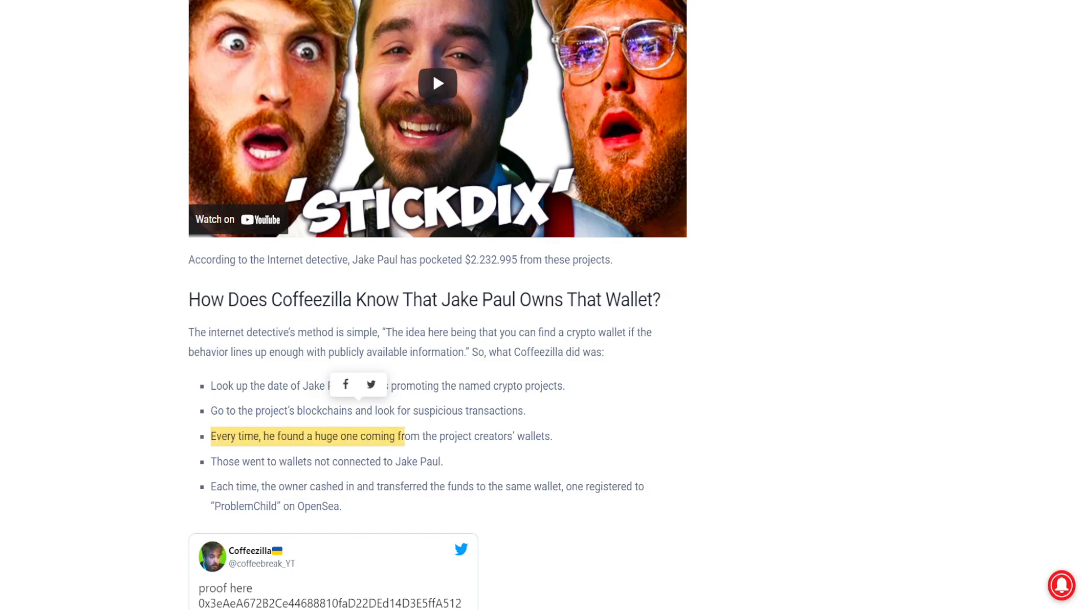
scroll("down", 3)
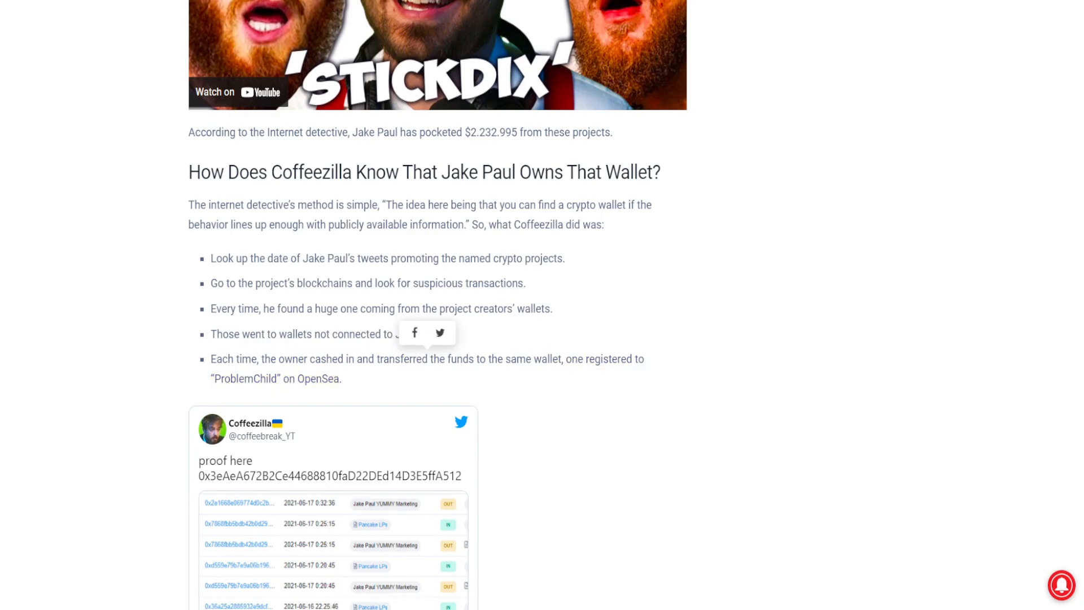
scroll("down", 3)
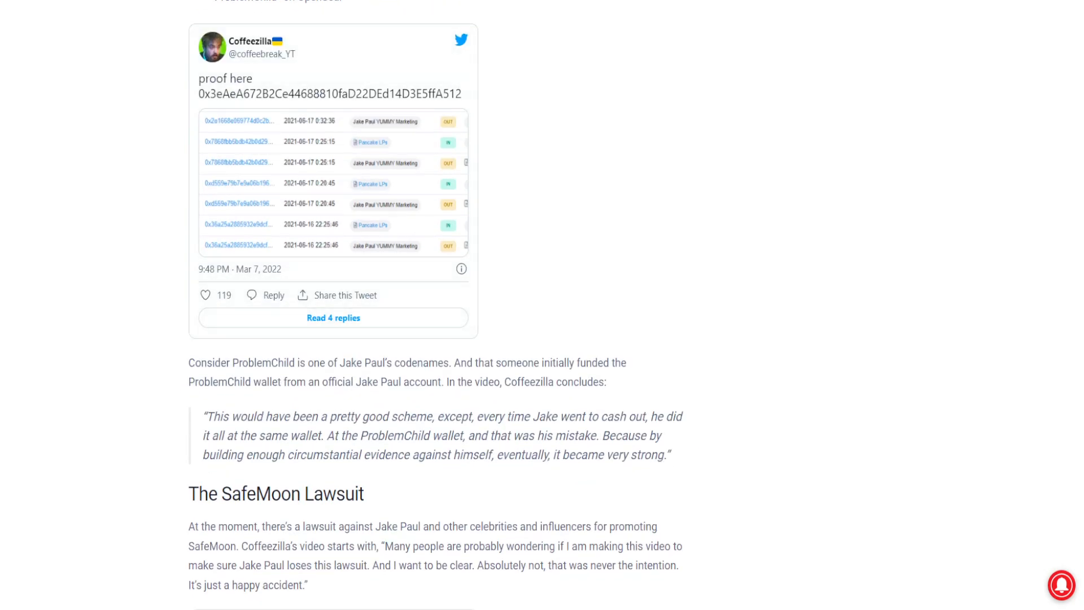
Highlight Coffeezilla's quote denying the lawsuit intention and scroll to the ClassAction.org quote.
scroll("down", 3)
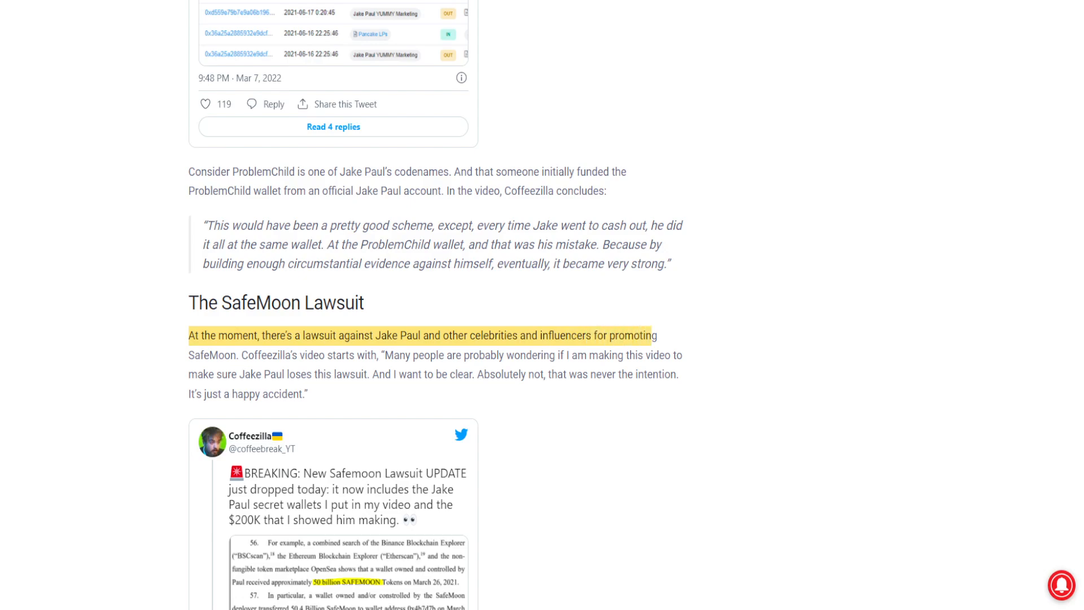
double_click(265, 359)
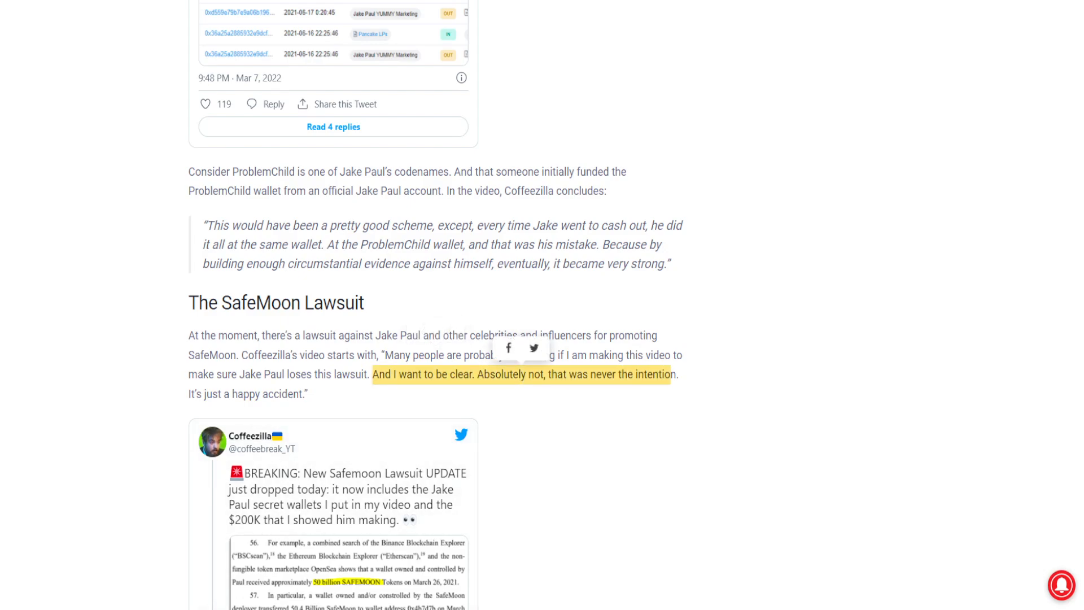
scroll("down", 3)
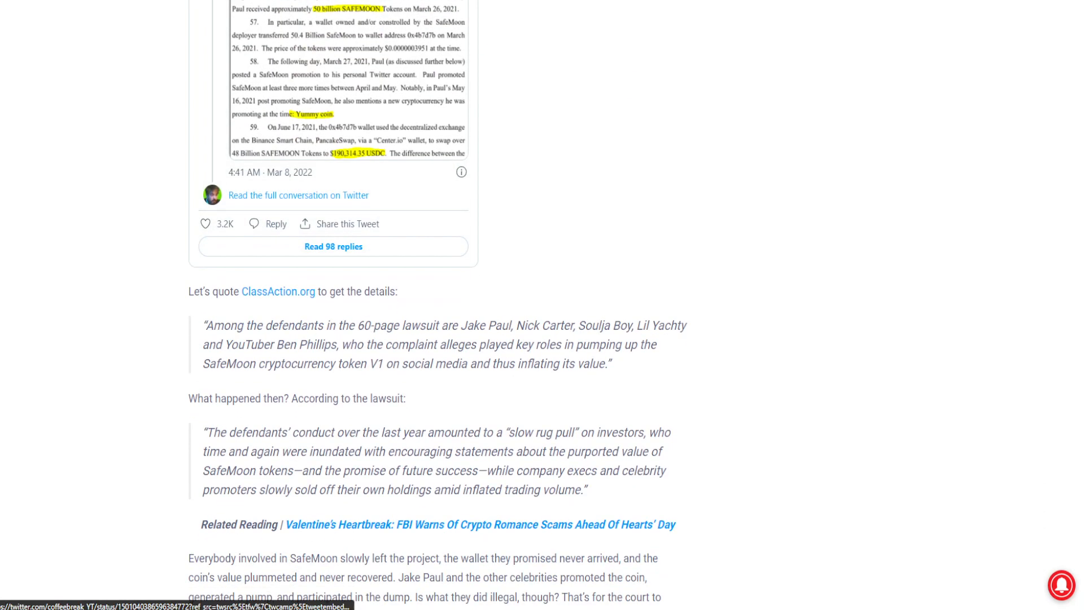
Scroll to the article's end and highlight a phrase in the concluding paragraph.
scroll("down", 3)
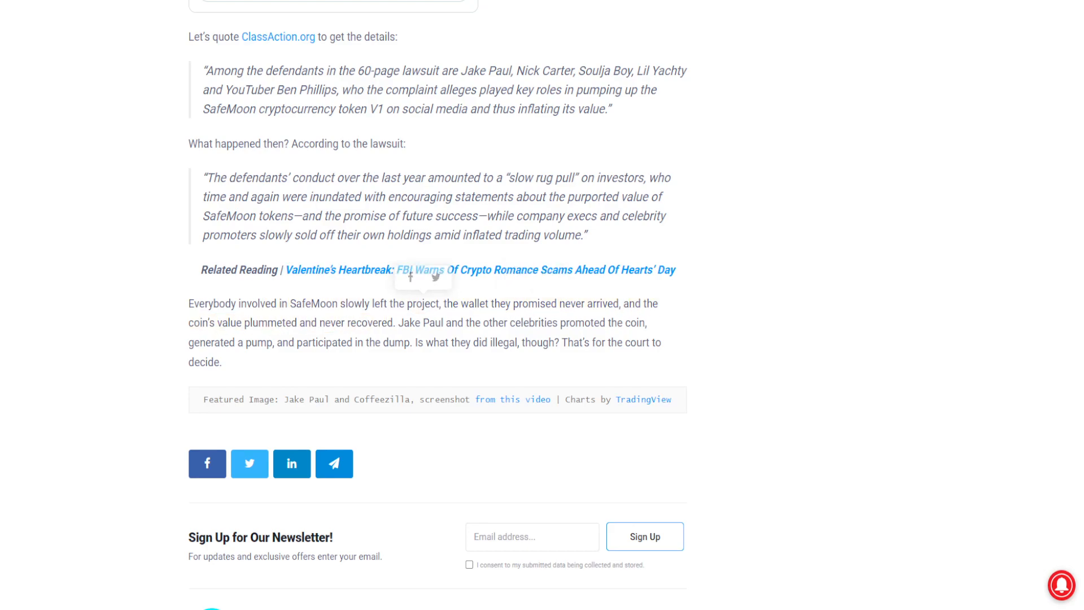
double_click(476, 322)
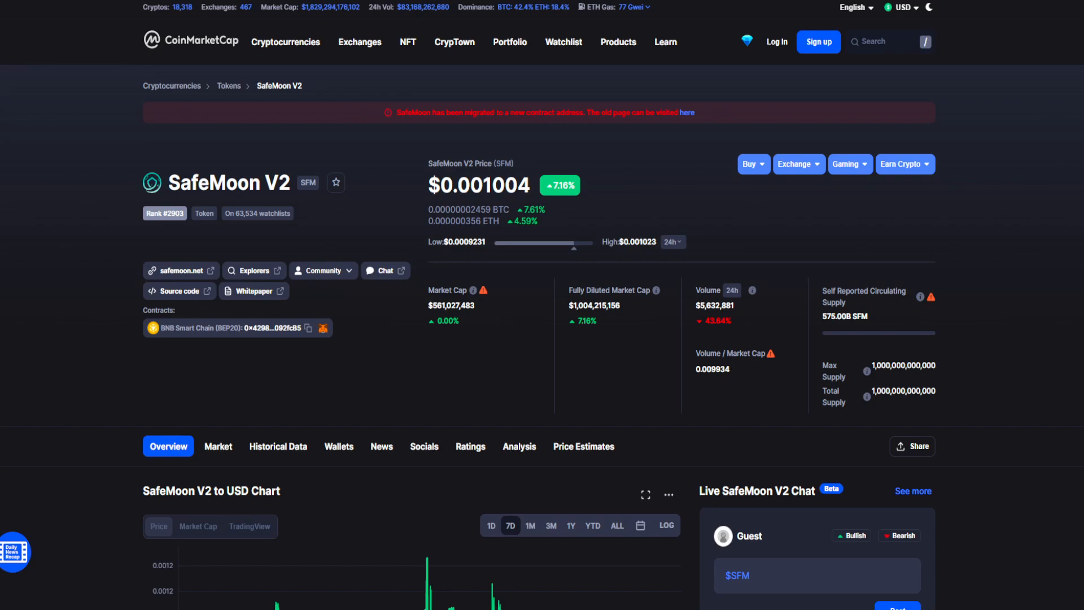
scroll("down", 3)
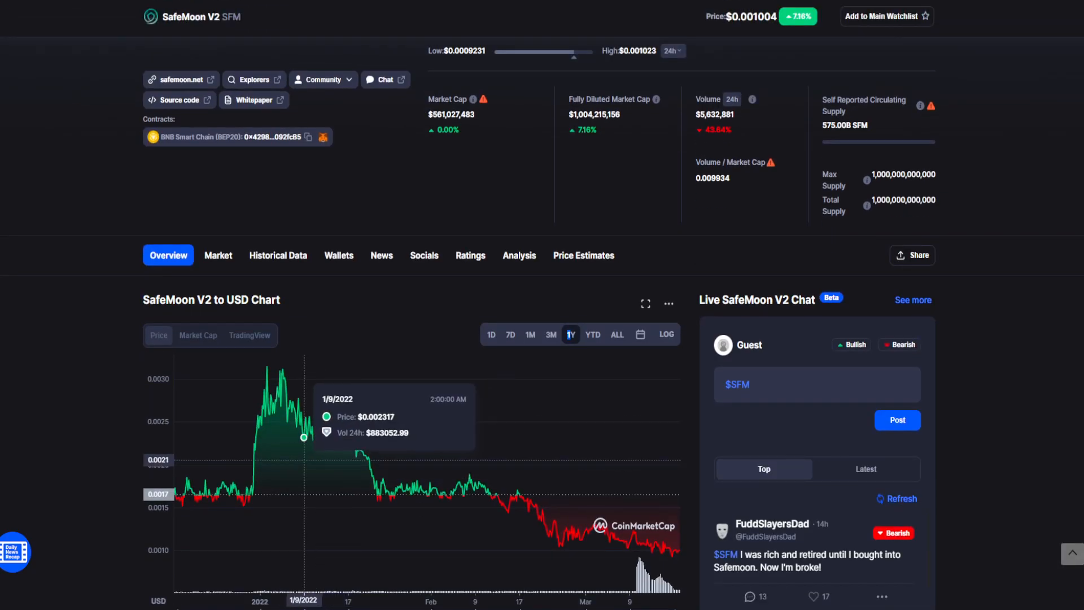
left_click(491, 334)
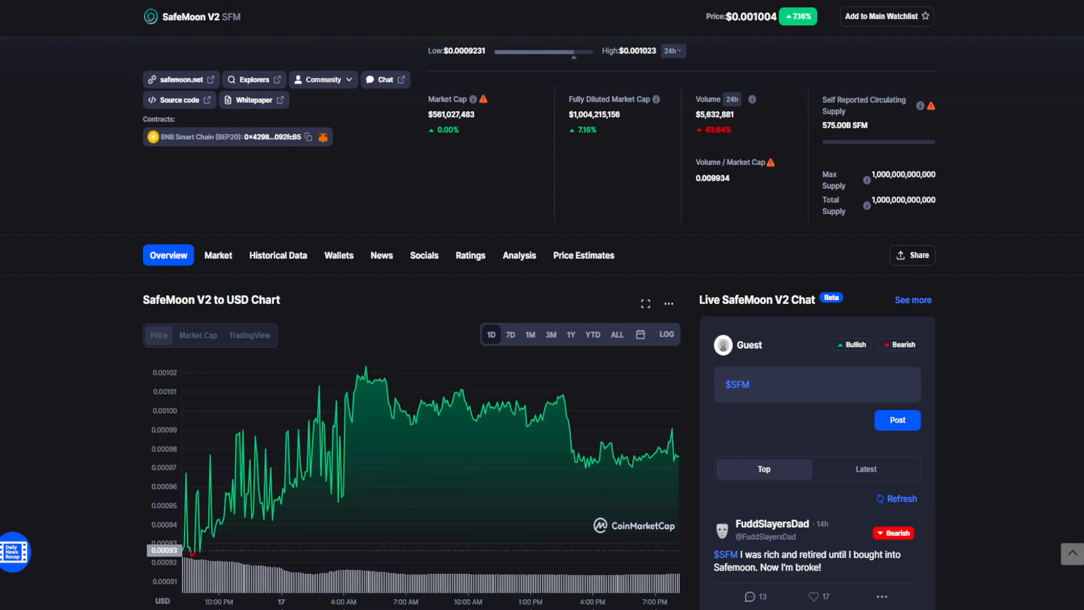
left_click(510, 334)
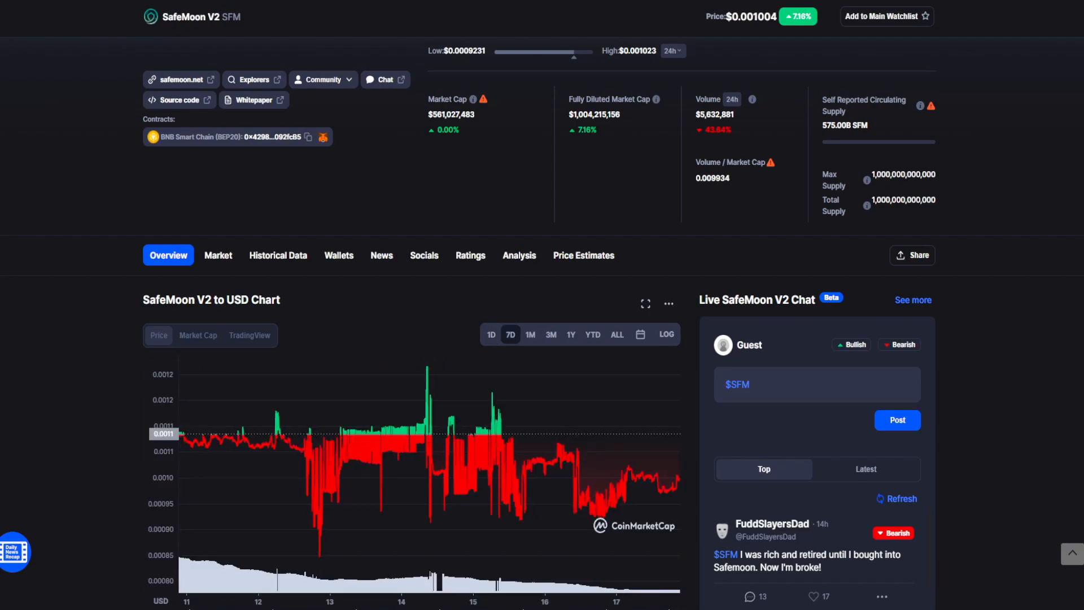
scroll("up", 3)
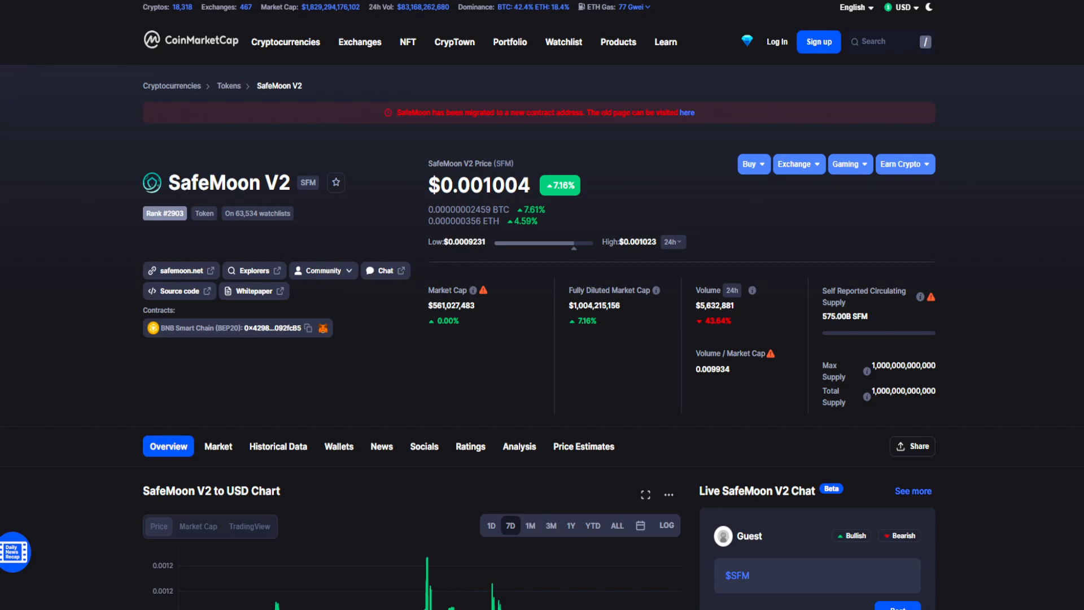
Switch the SafeMoon V2 chart to the 1M range and inspect its price points.
scroll("down", 3)
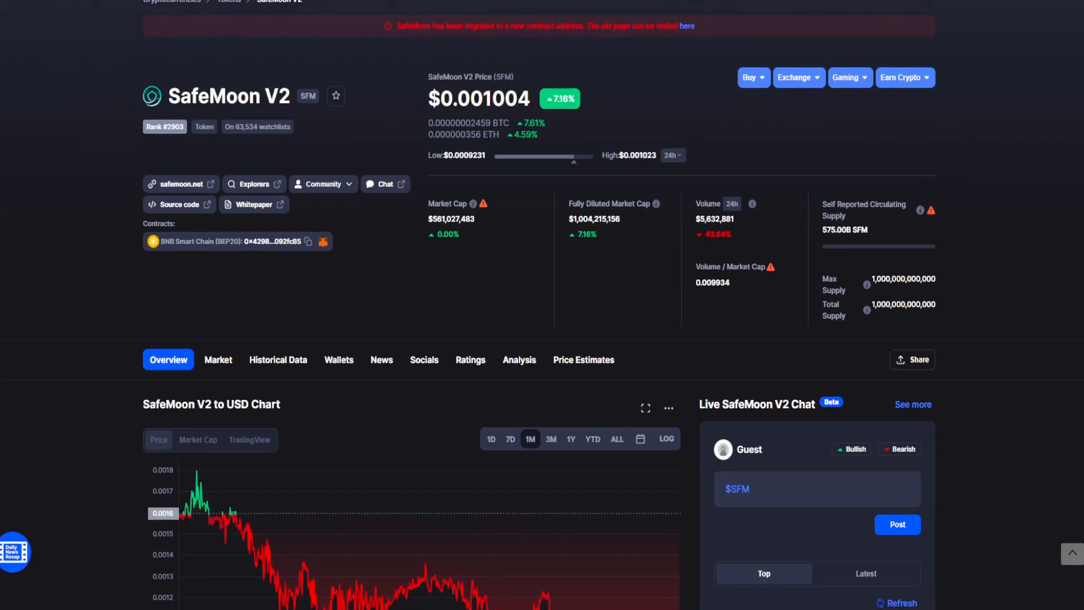
scroll("down", 3)
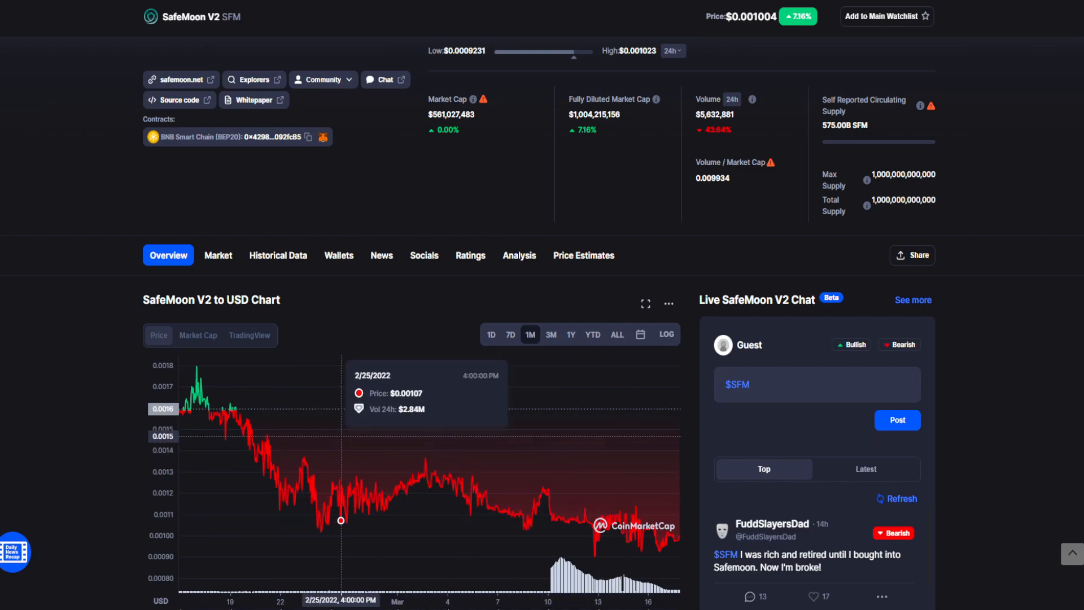
mouse_move(365, 488)
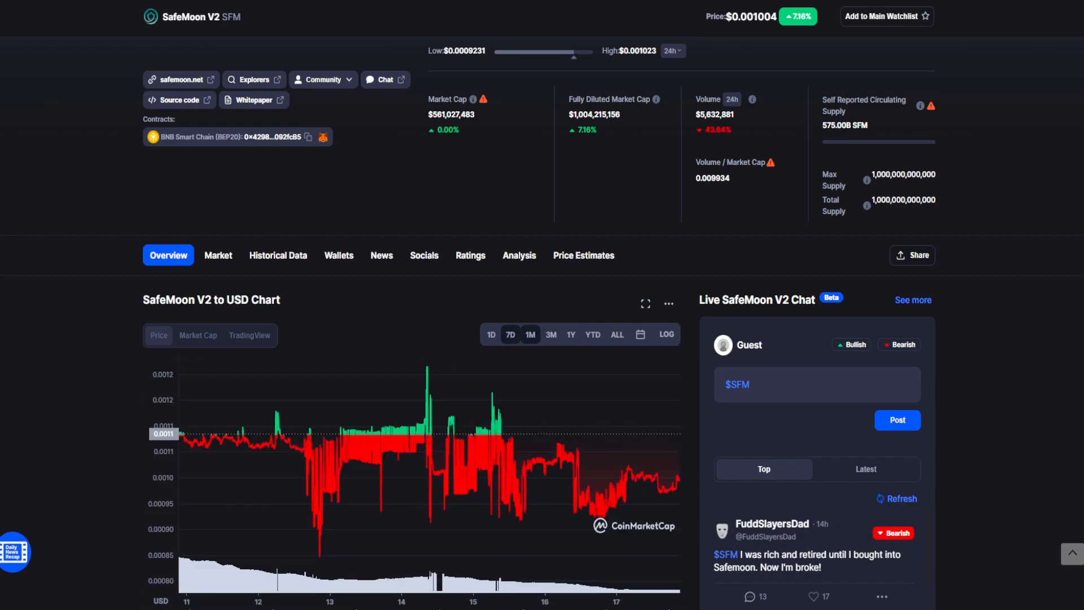
left_click(529, 334)
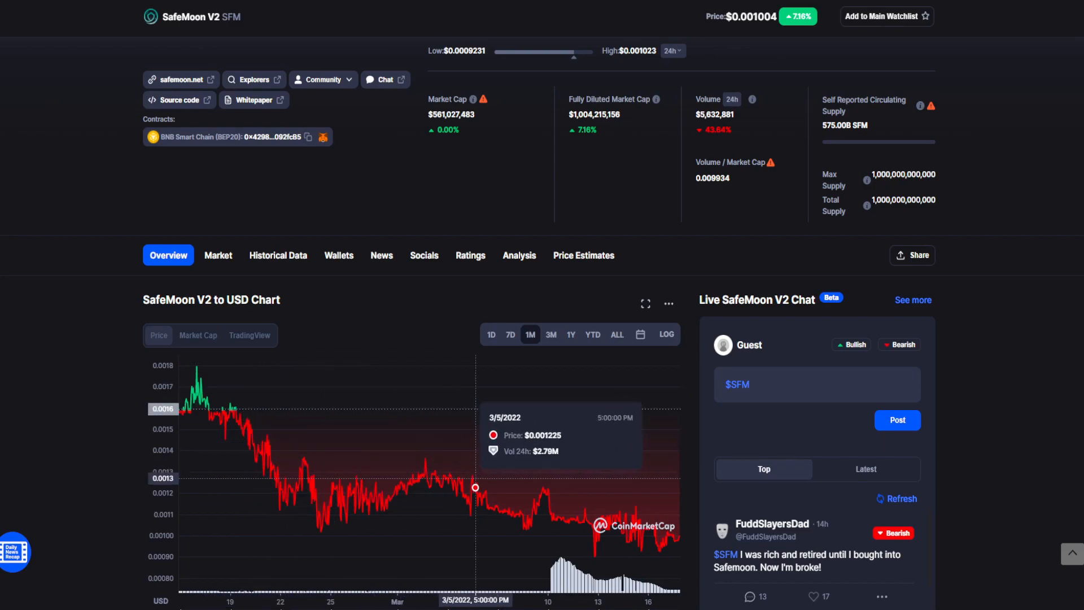
mouse_move(596, 541)
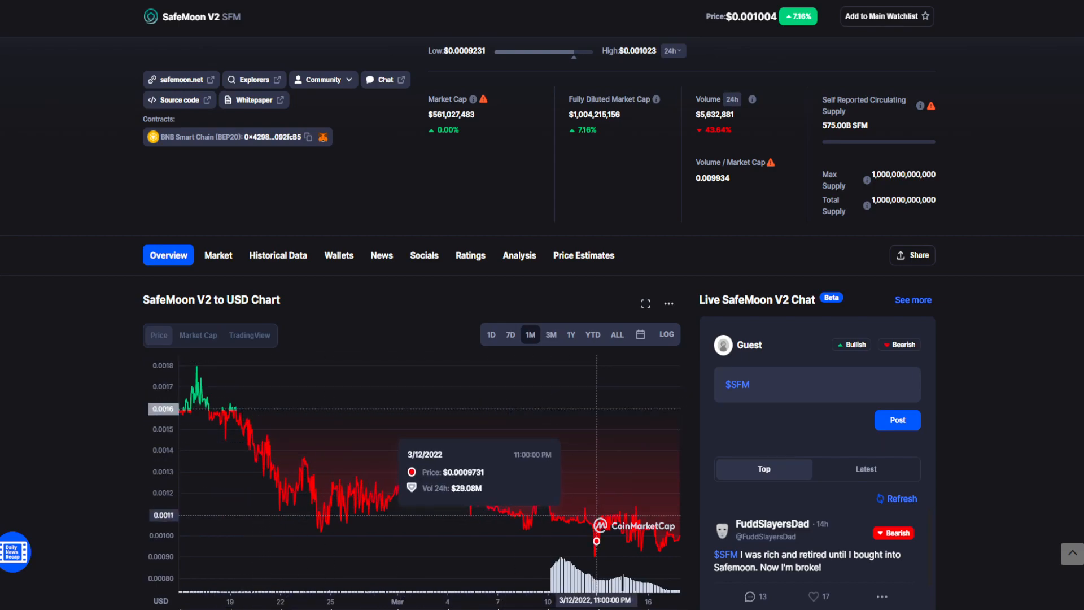
scroll("up", 3)
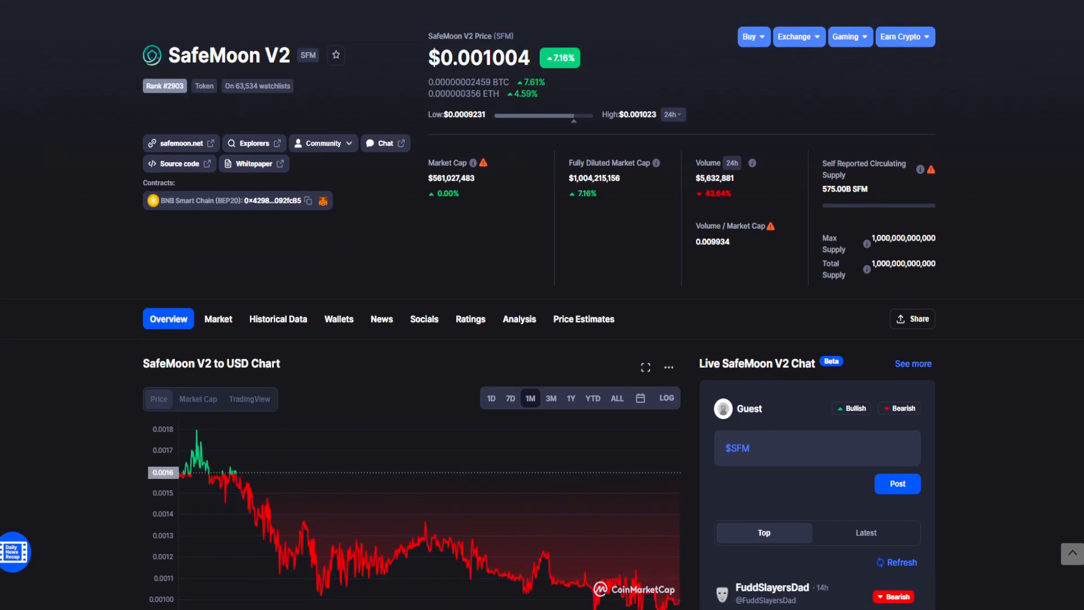
scroll("down", 3)
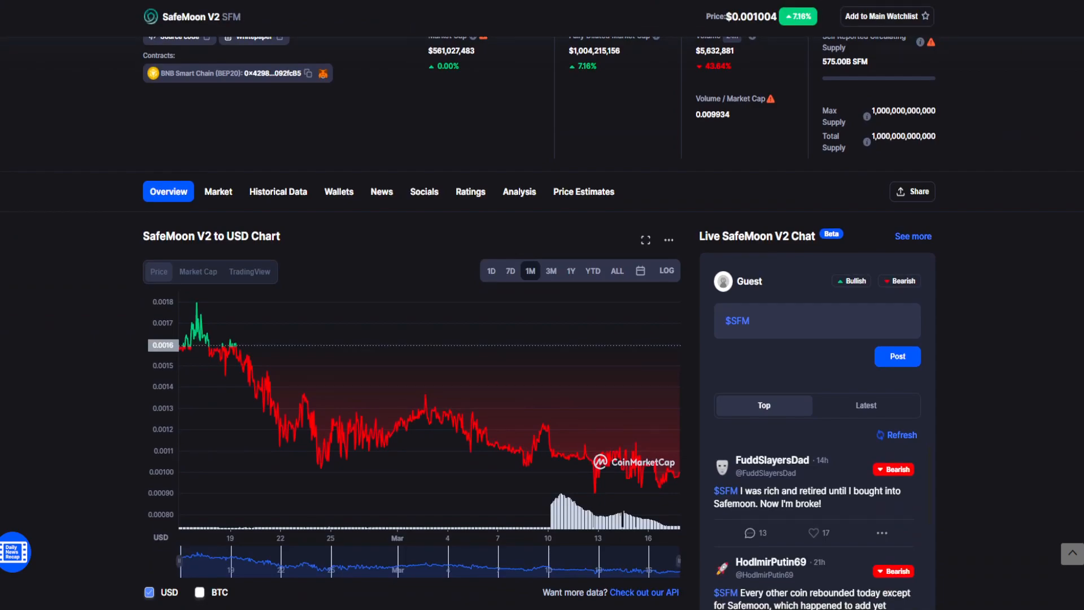